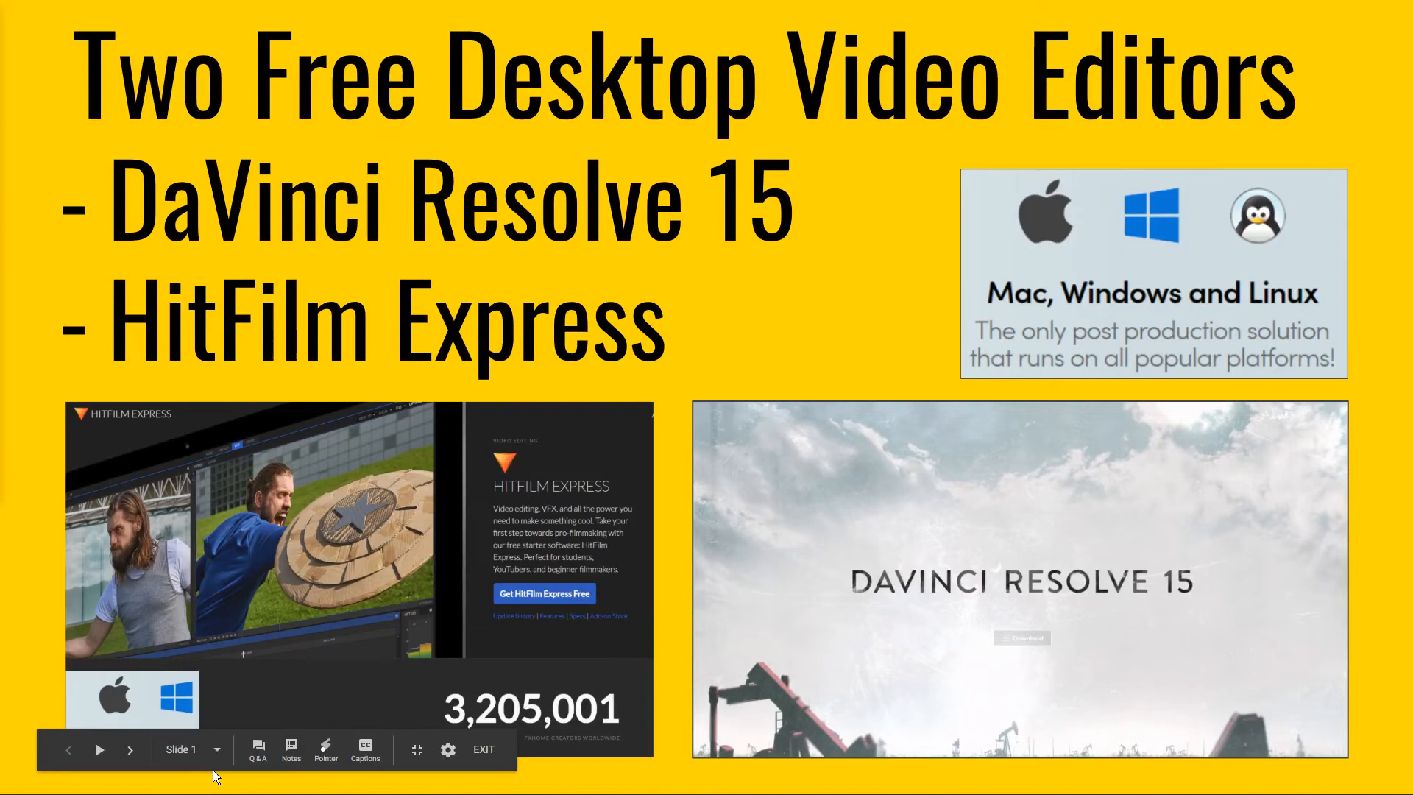
Advance the slideshow to slide 2, the Google Alerts results with the Fstoppers article.
left_click_drag(186, 238, 243, 401)
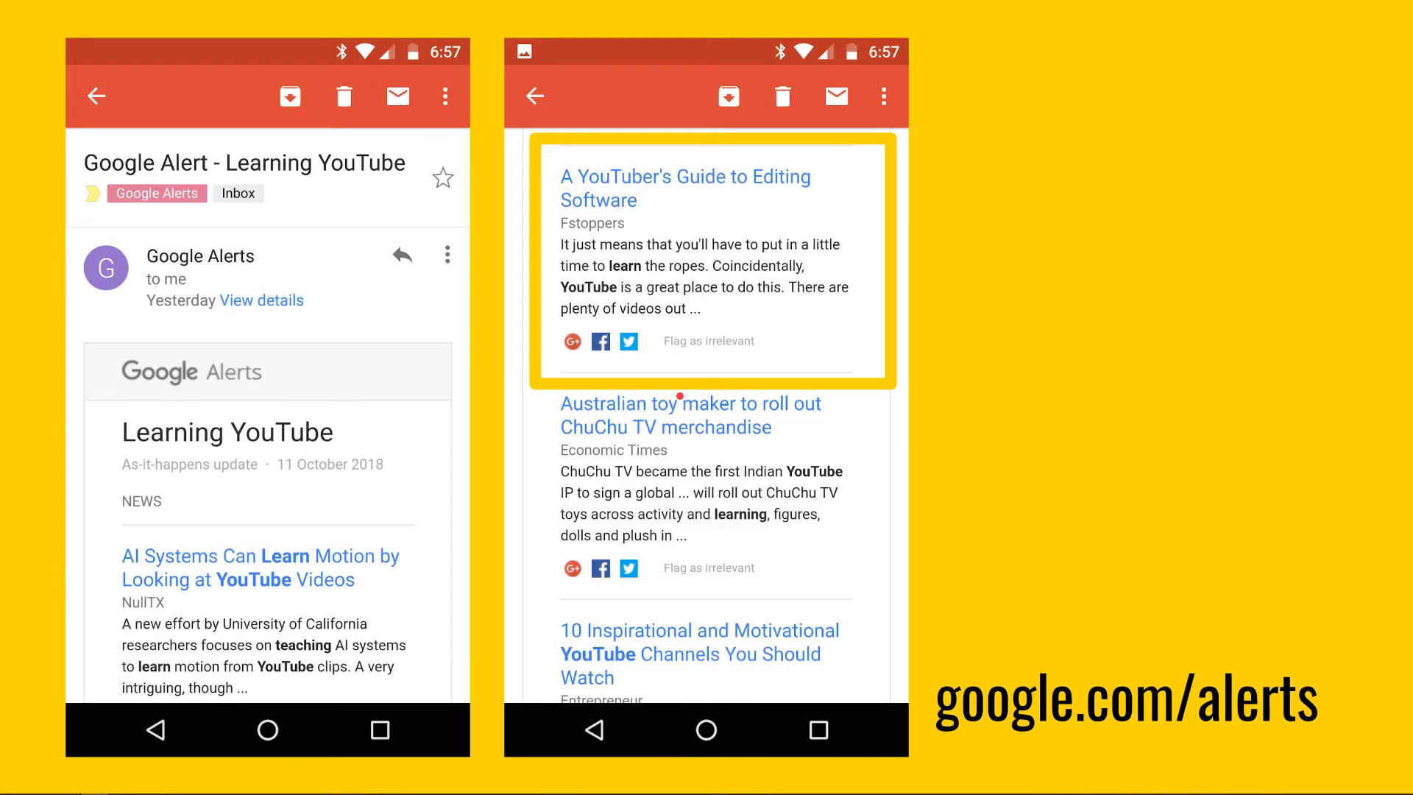
mouse_move(980, 380)
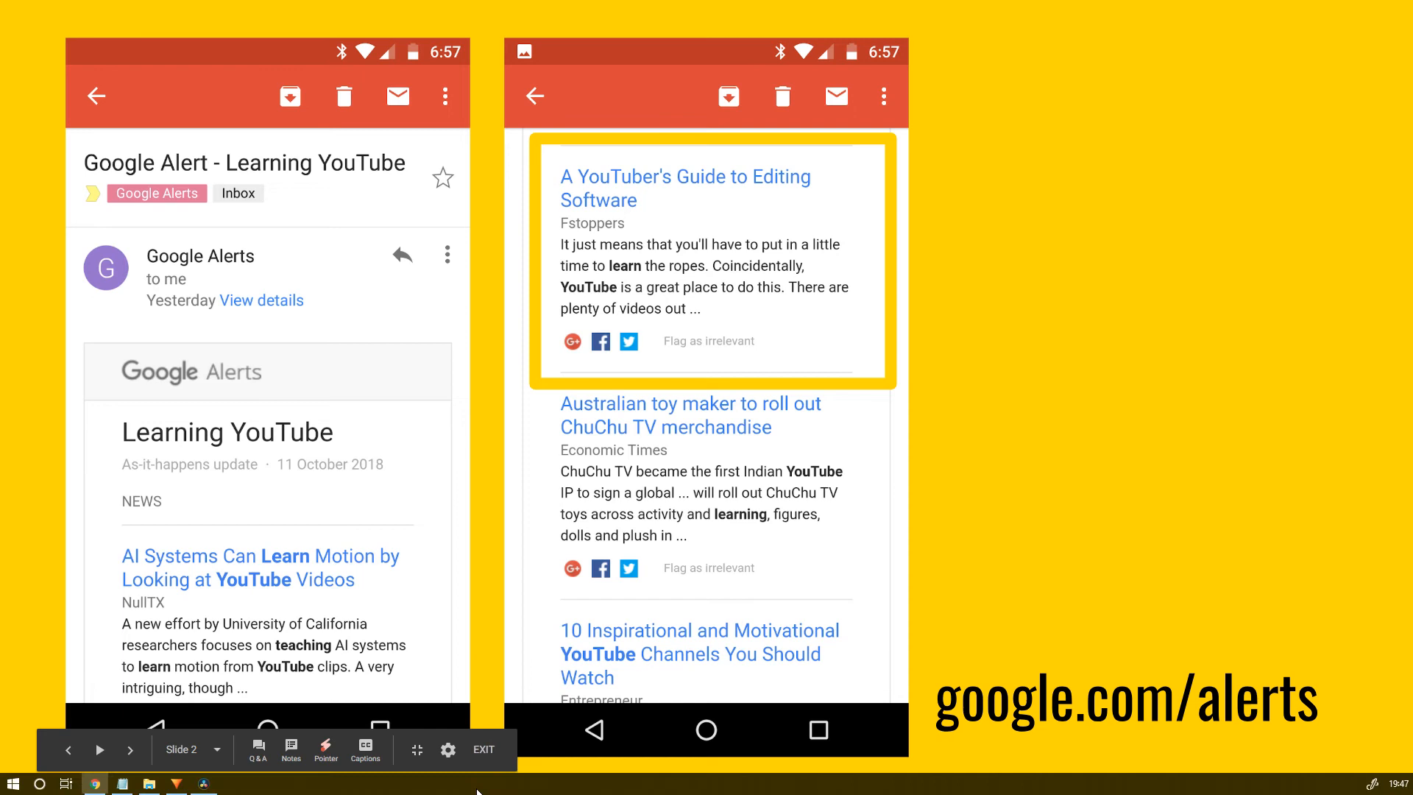
Exit the presentation and switch to the Fstoppers 'A YouTuber's Guide to Editing Software' article.
left_click(482, 750)
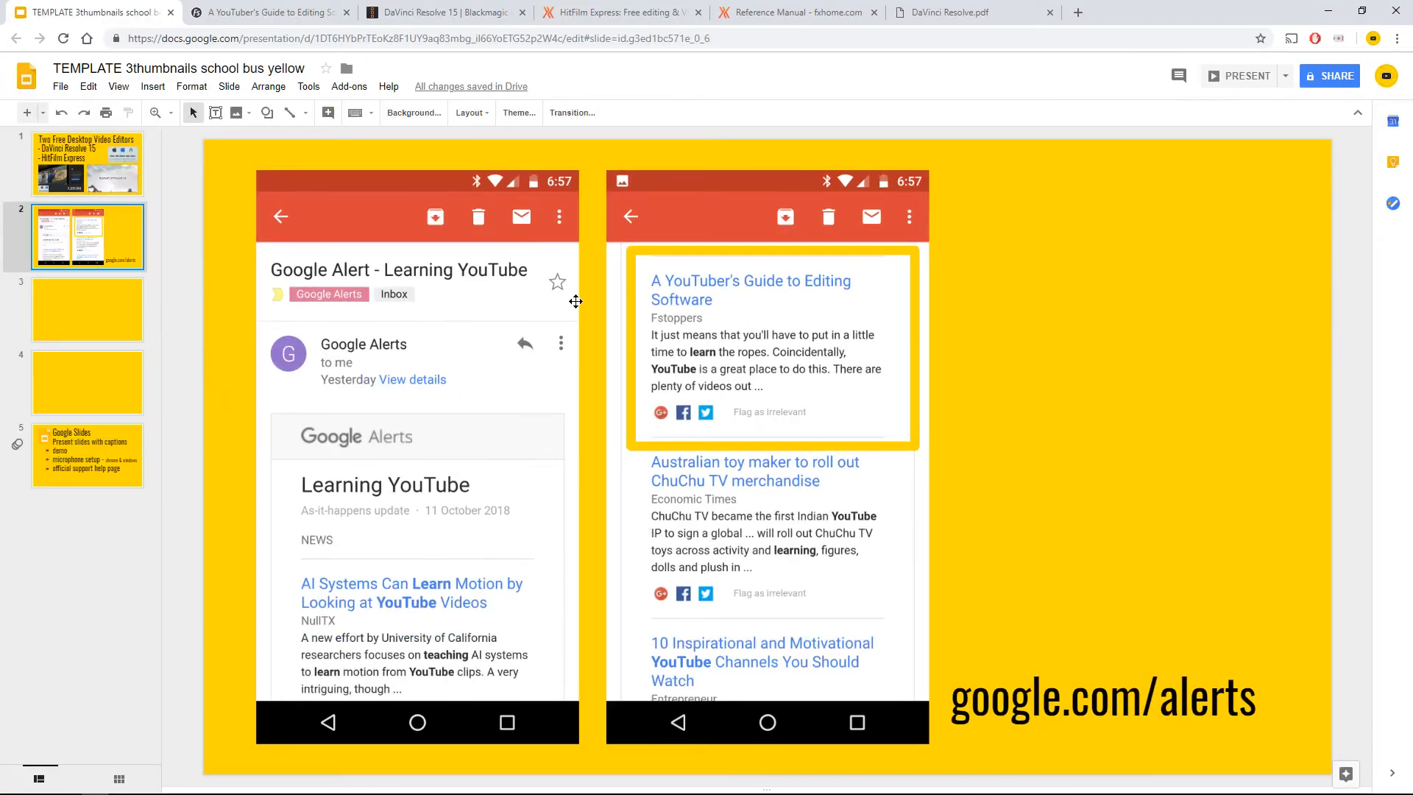
left_click(267, 12)
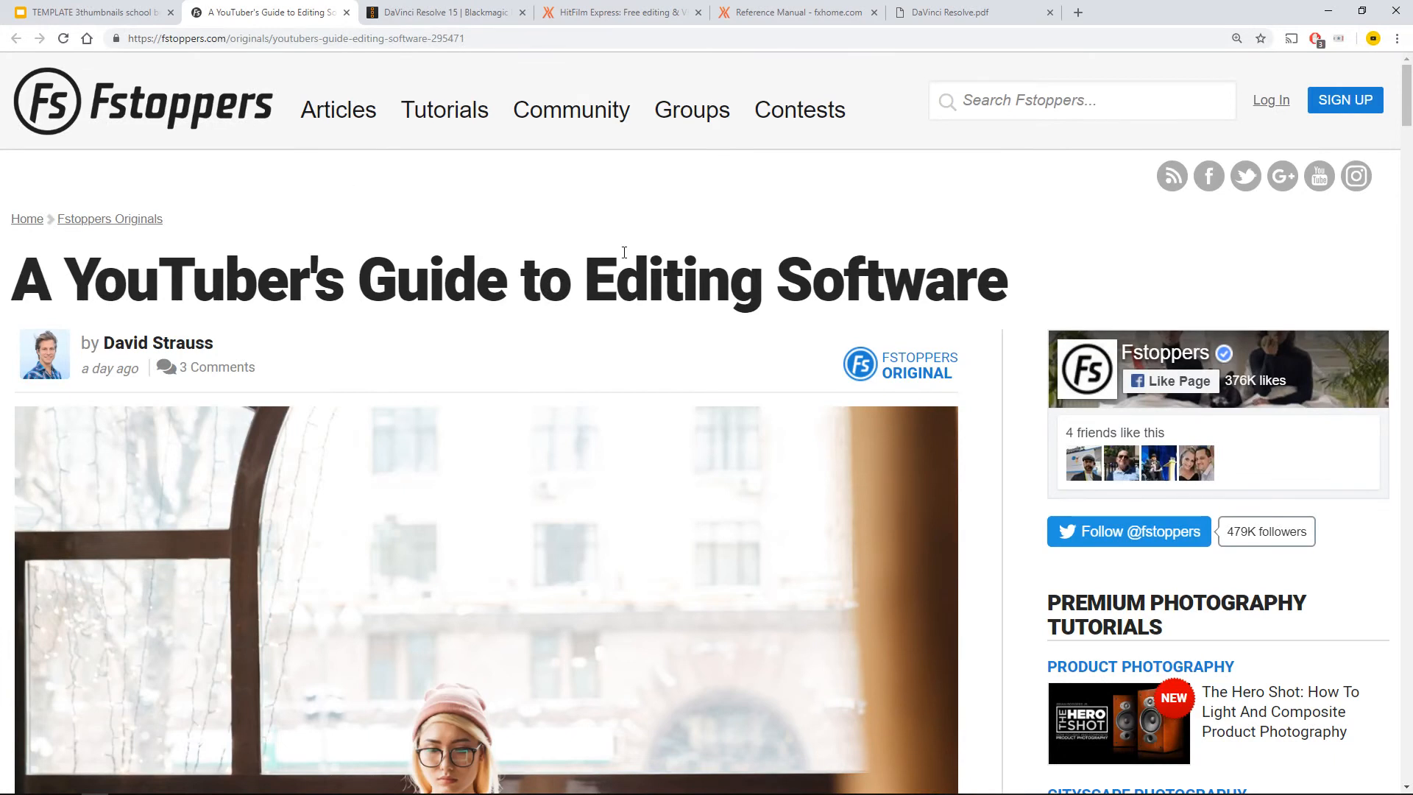
Scroll through the DaVinci Resolve 15 and HitFilm Express sections, then switch to the Blackmagic DaVinci Resolve page.
scroll("down", 3)
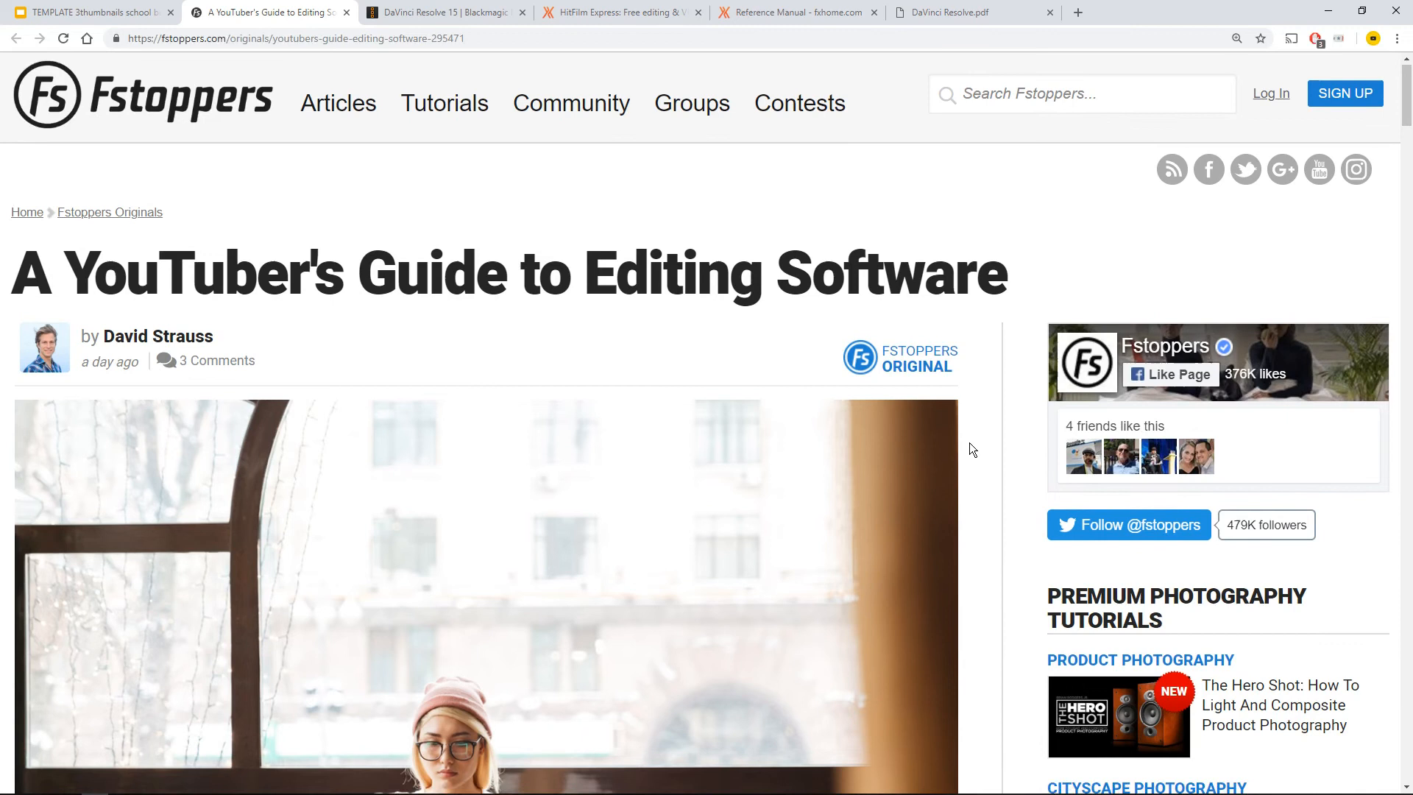
scroll("down", 3)
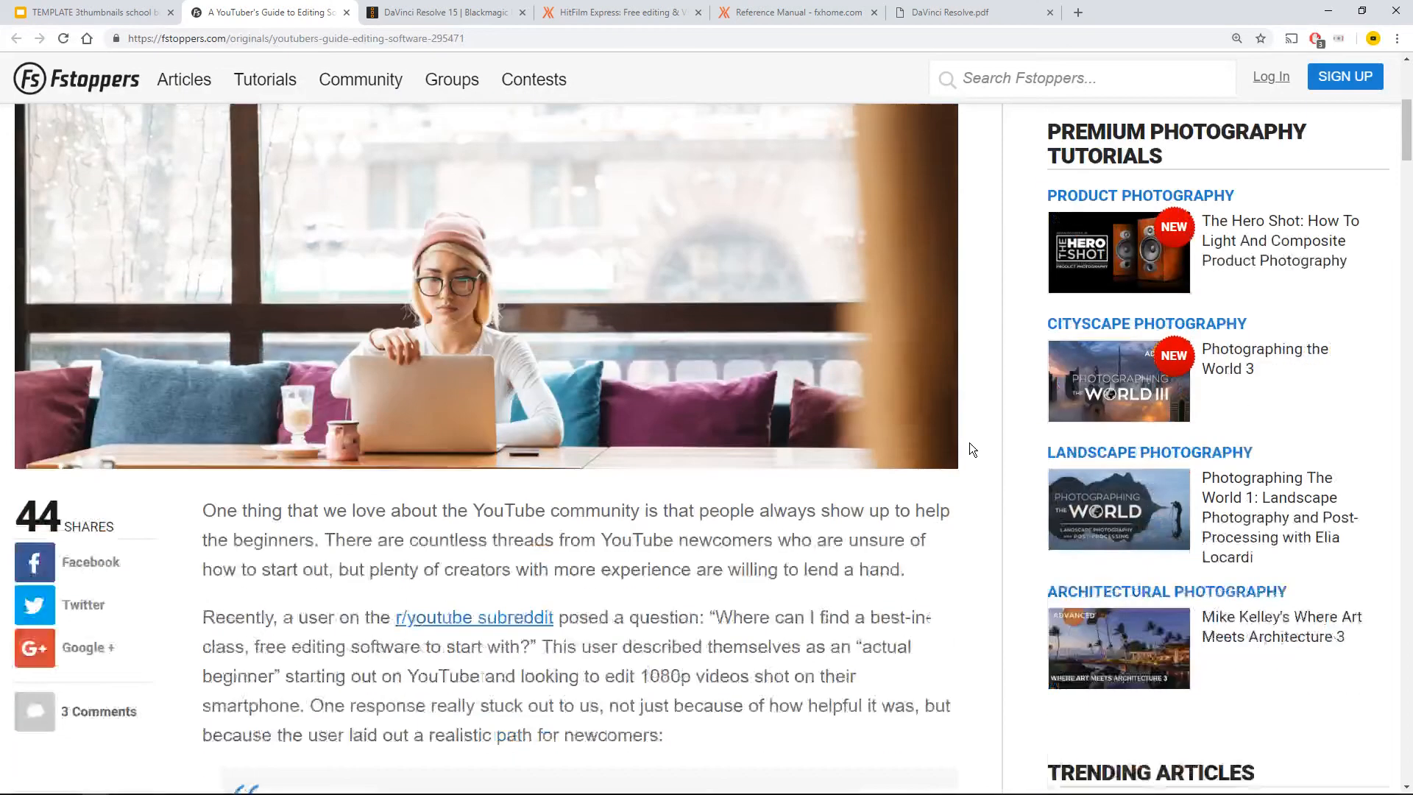
scroll("down", 3)
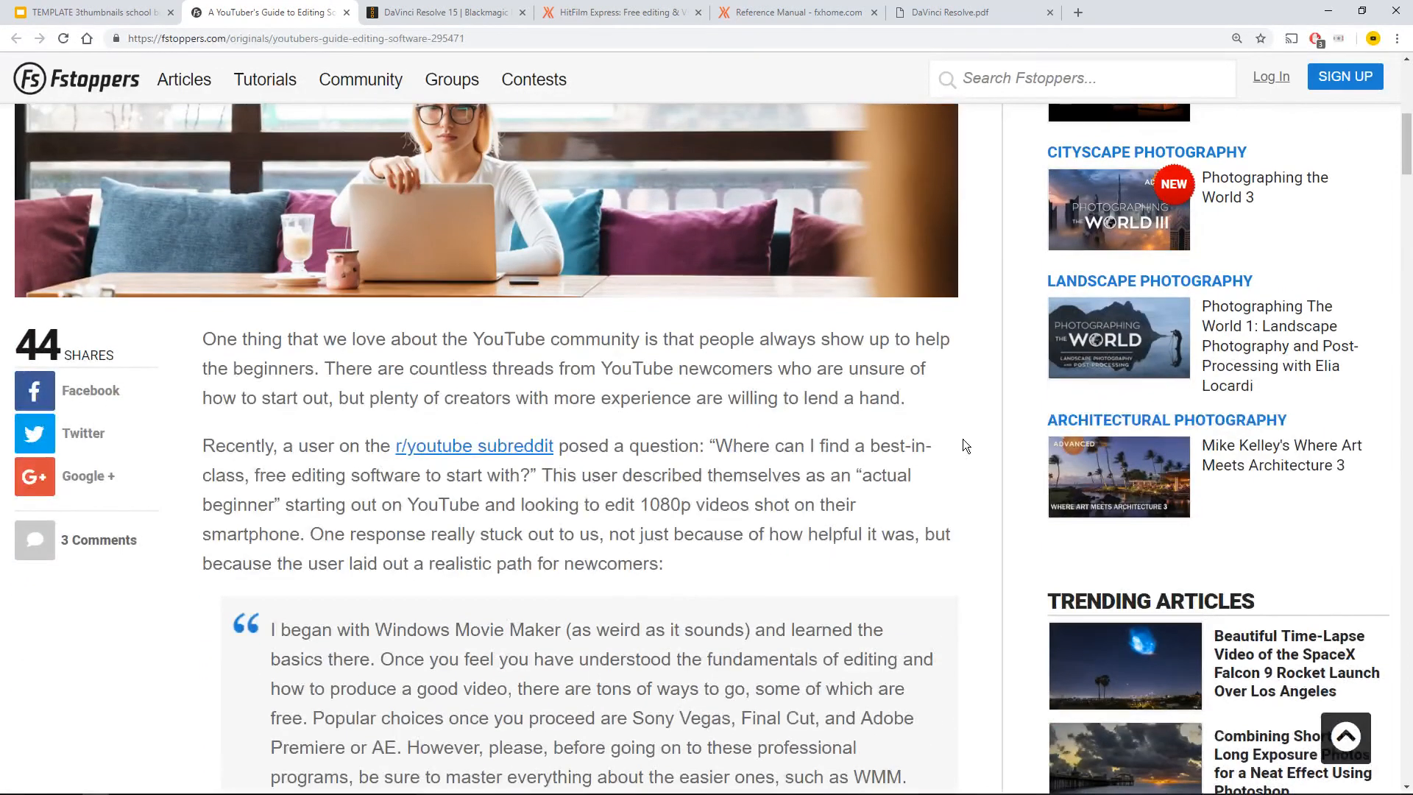
scroll("down", 3)
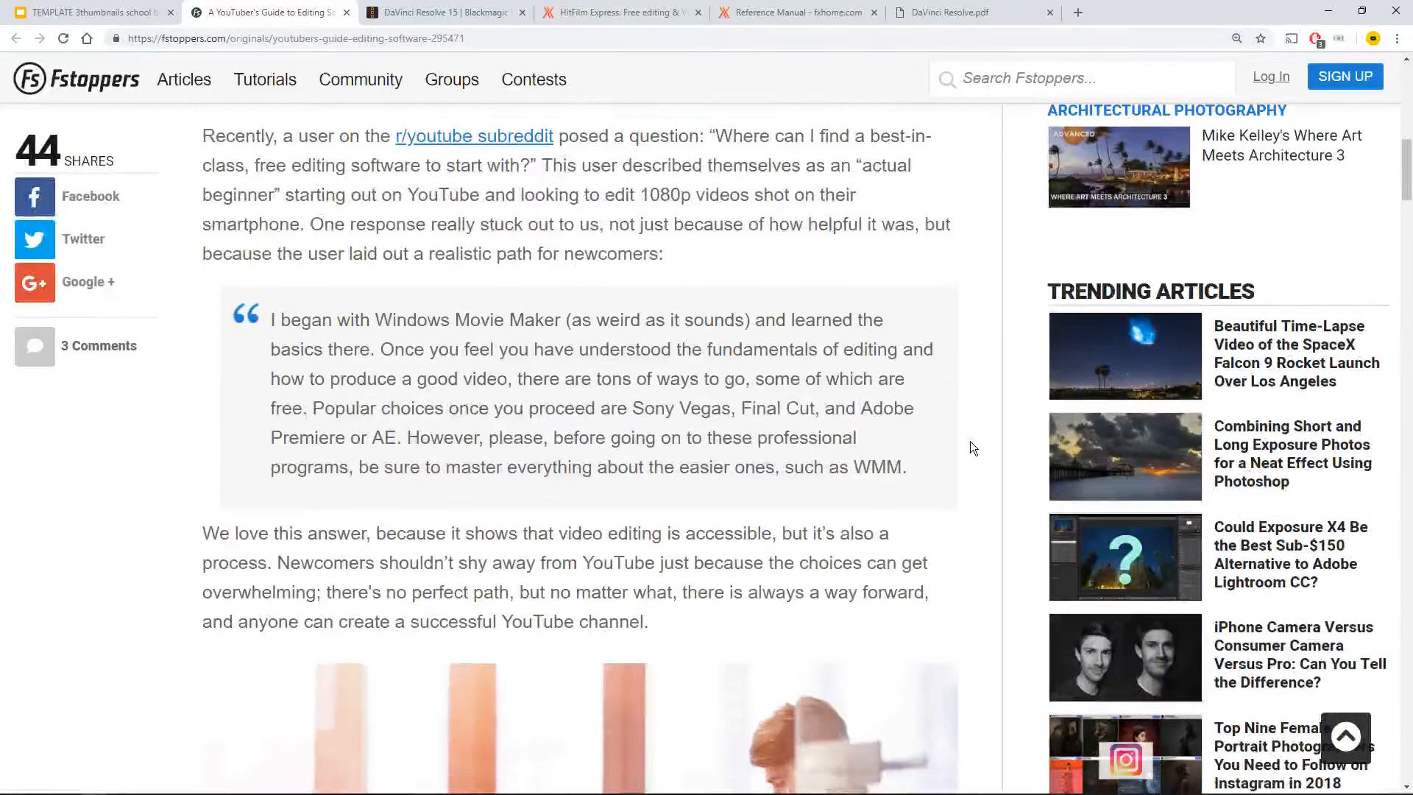
scroll("down", 3)
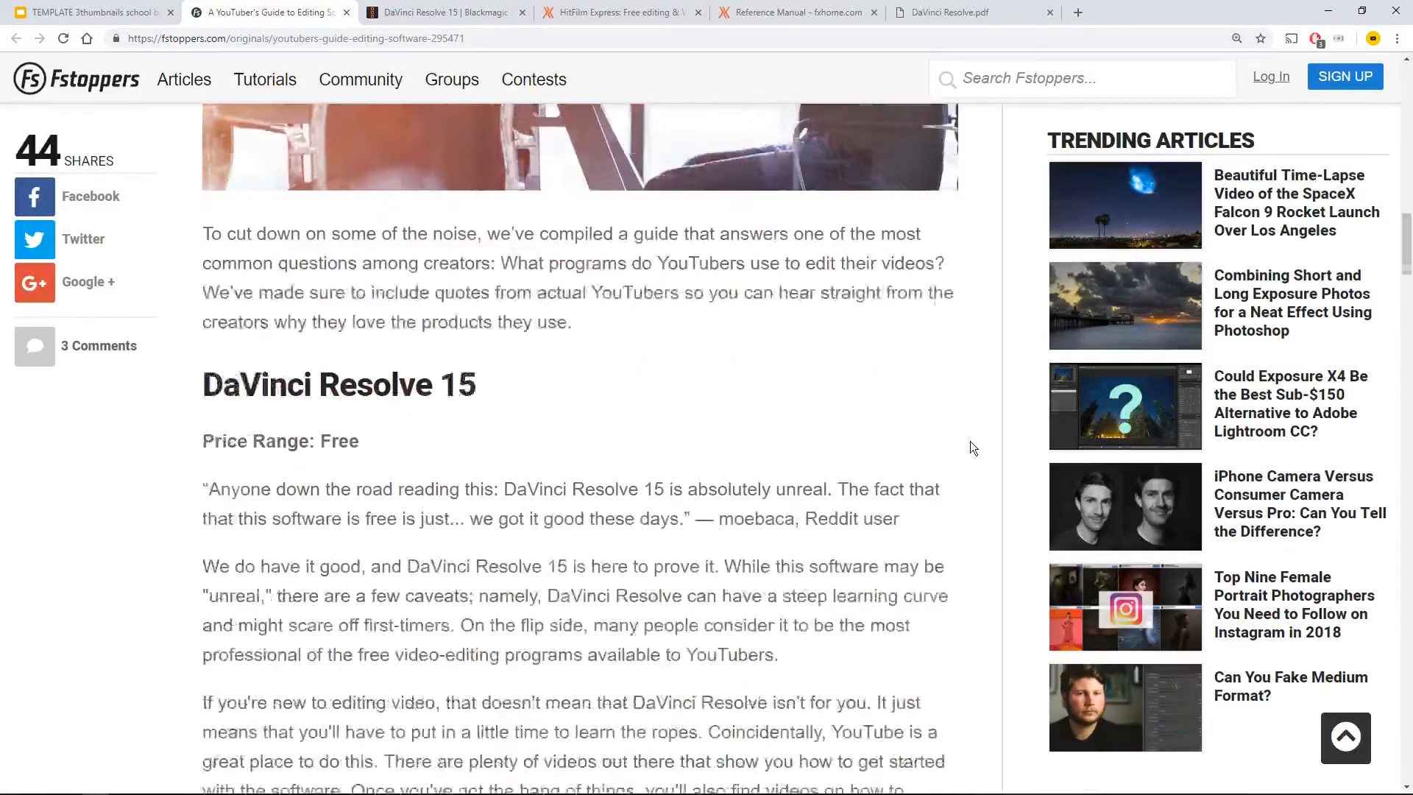
scroll("down", 3)
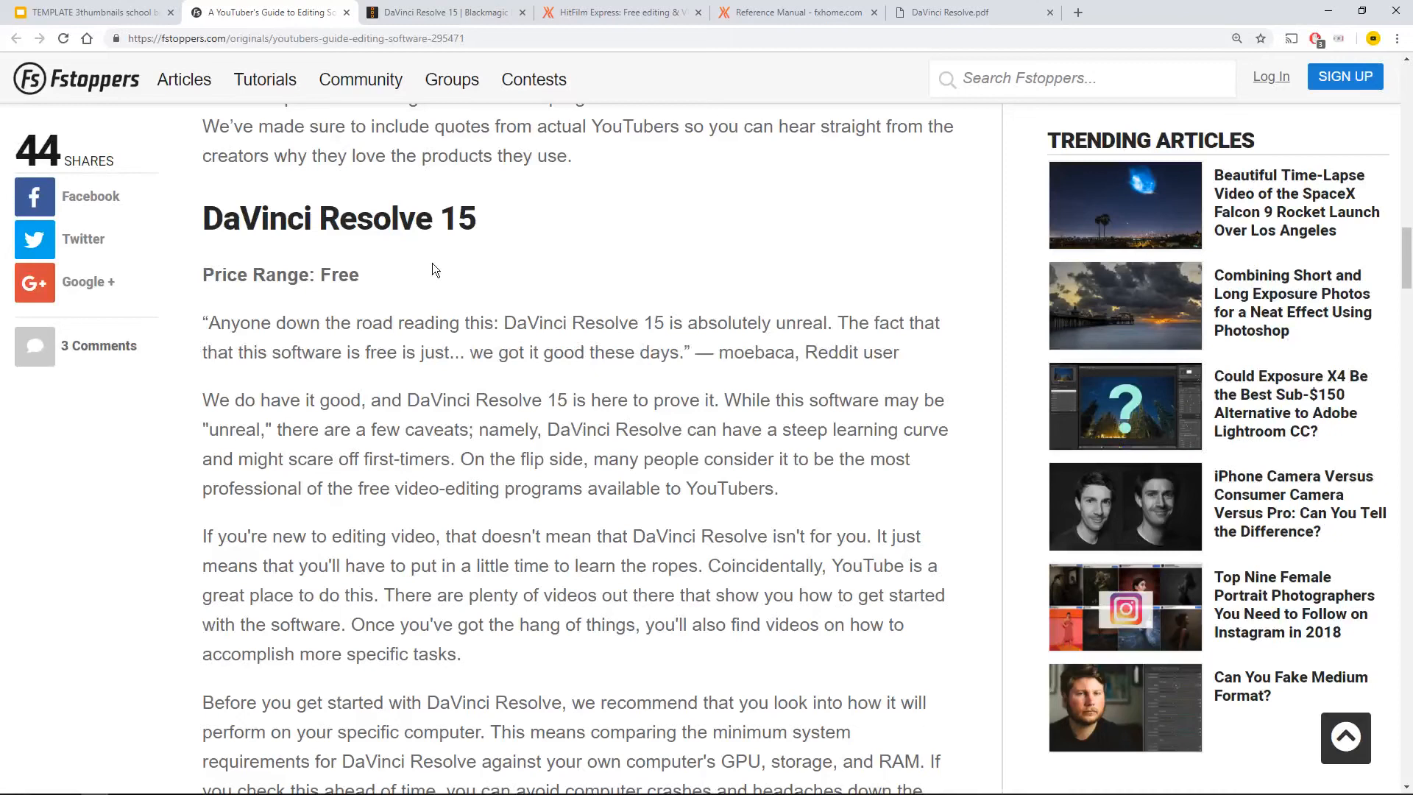
scroll("down", 3)
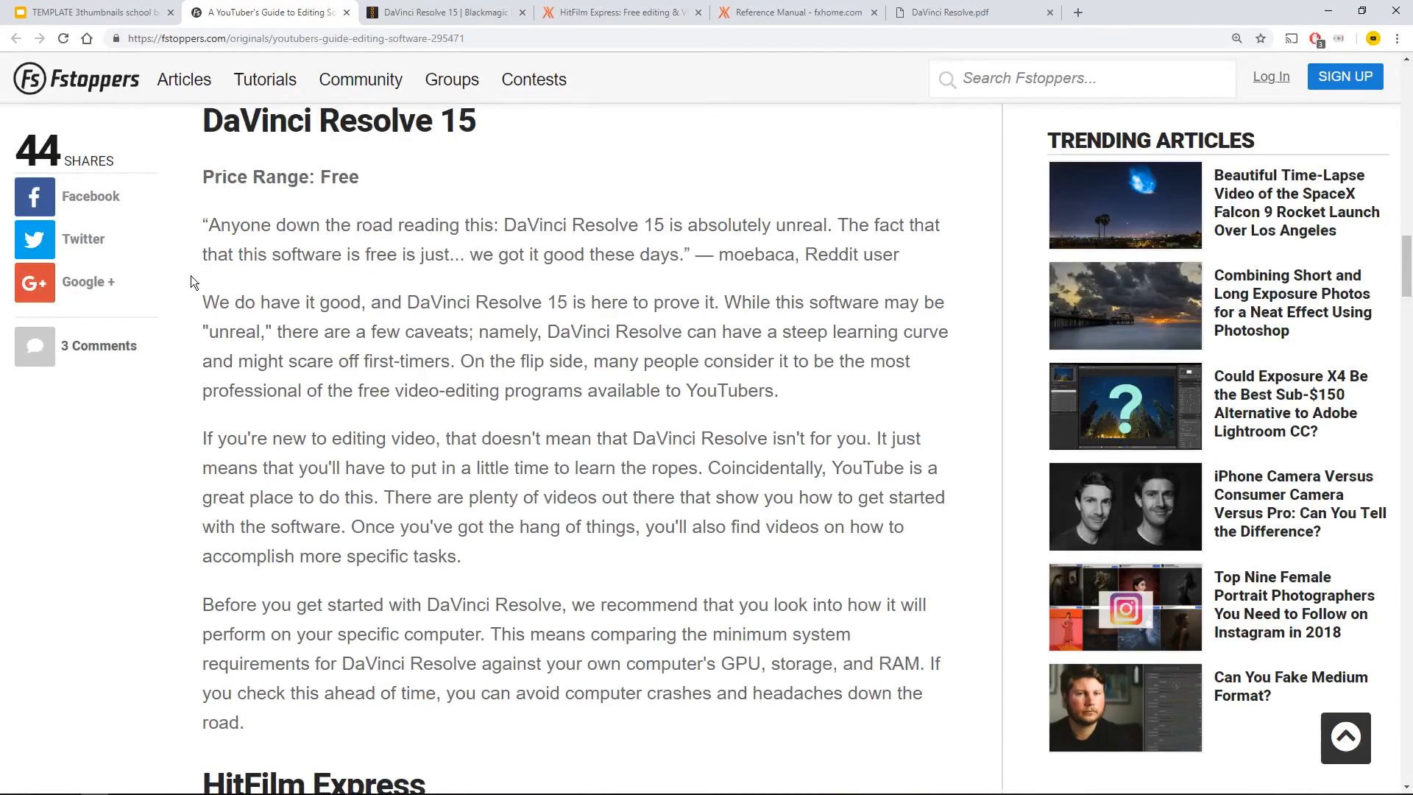
scroll("down", 3)
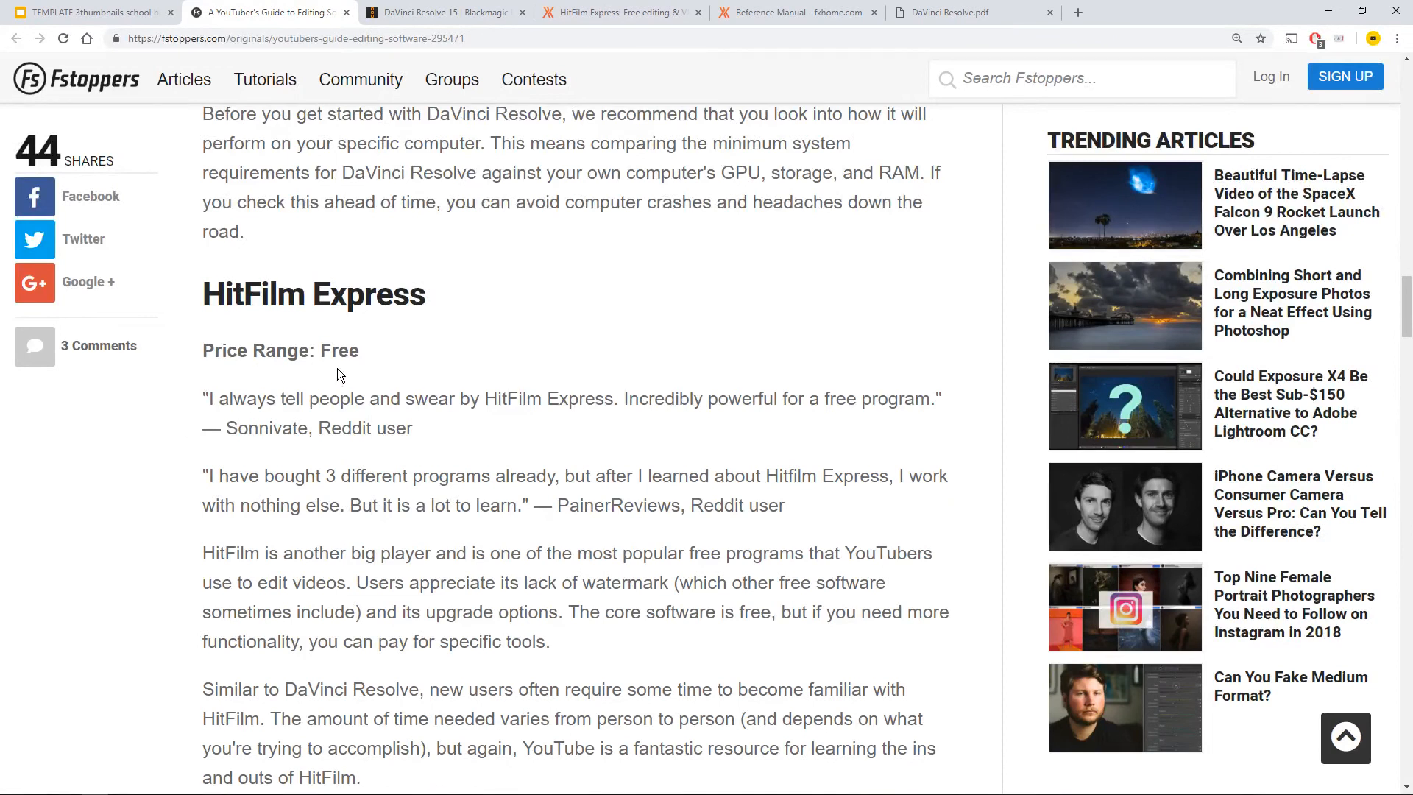
scroll("down", 3)
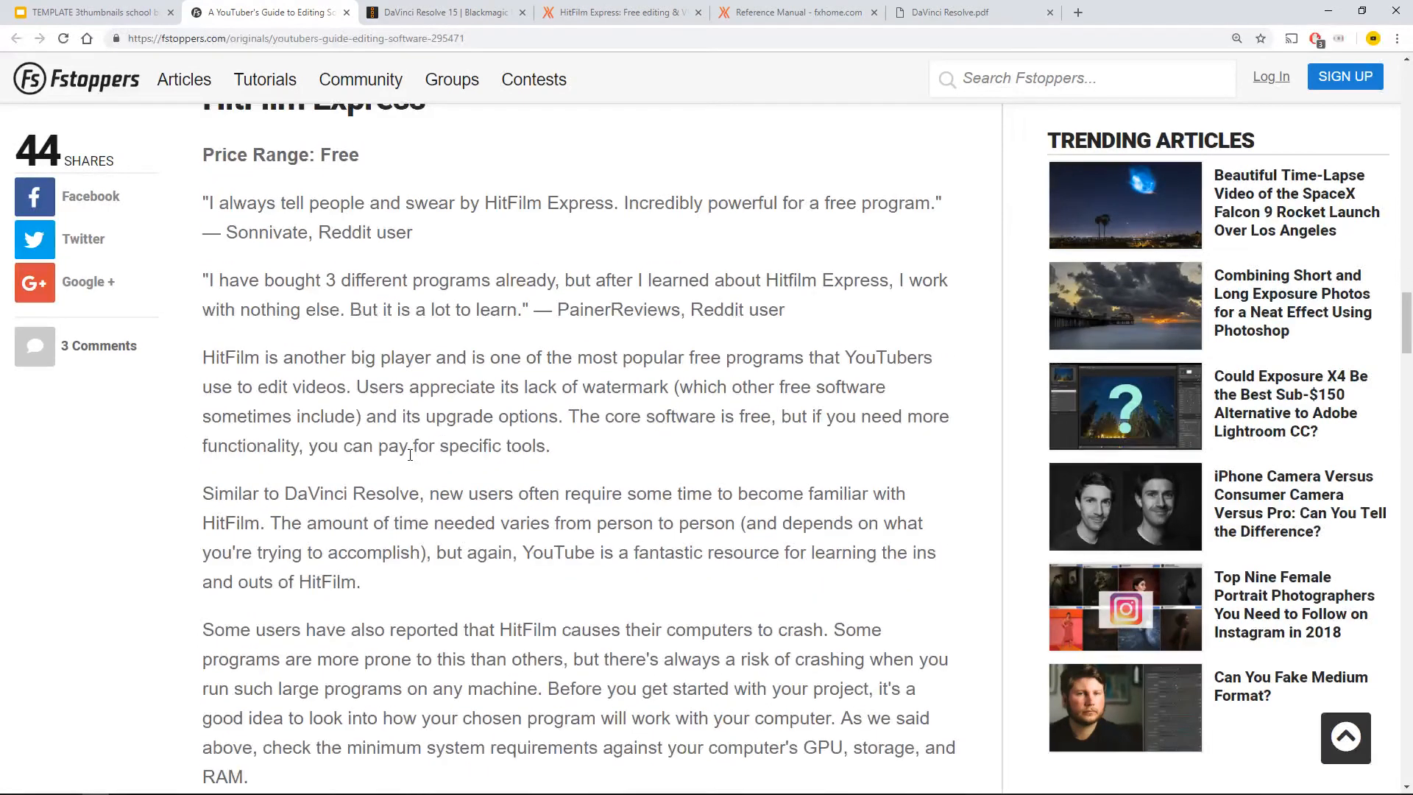
left_click(441, 12)
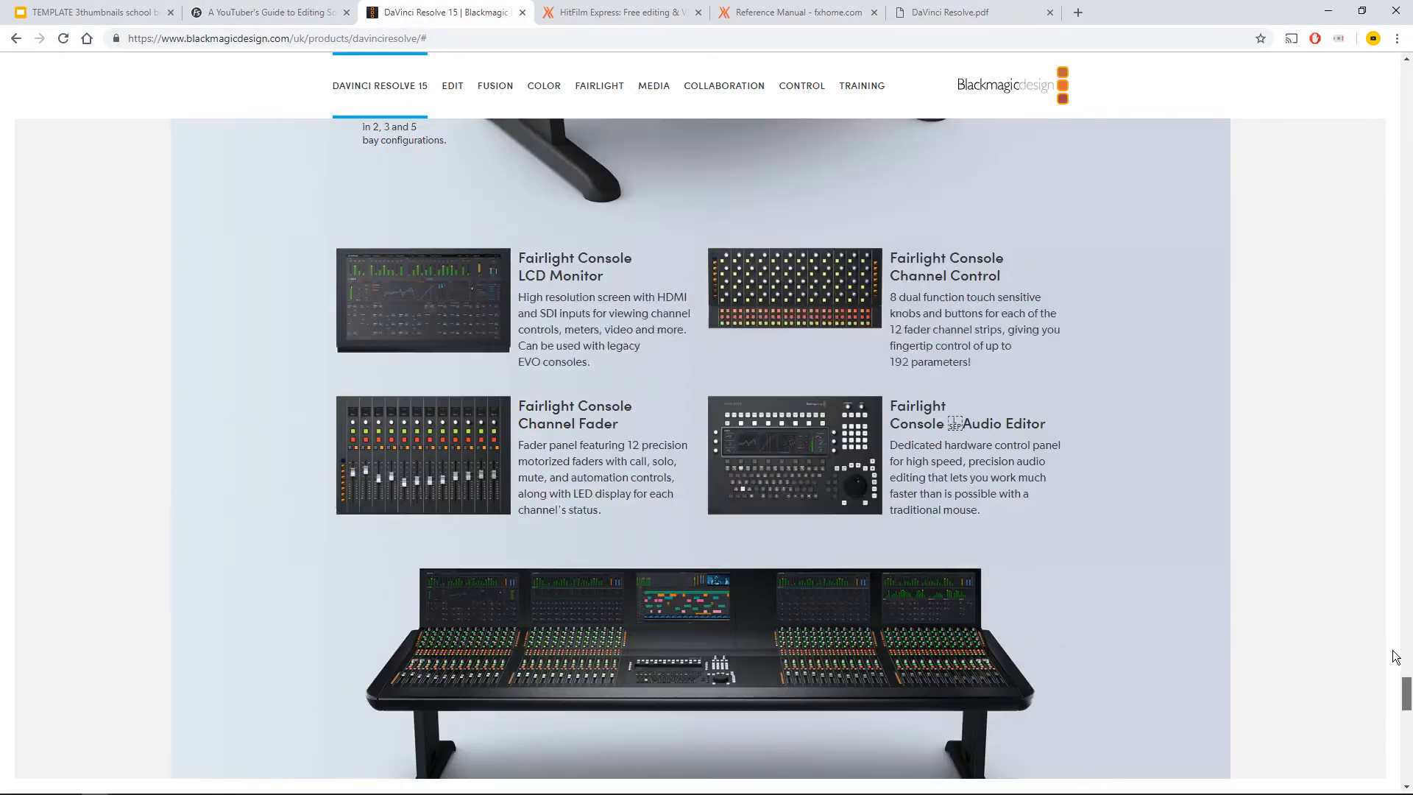
Browse the DaVinci Resolve page down to the free and Studio pricing, then switch to the HitFilm Express site.
scroll("up", 3)
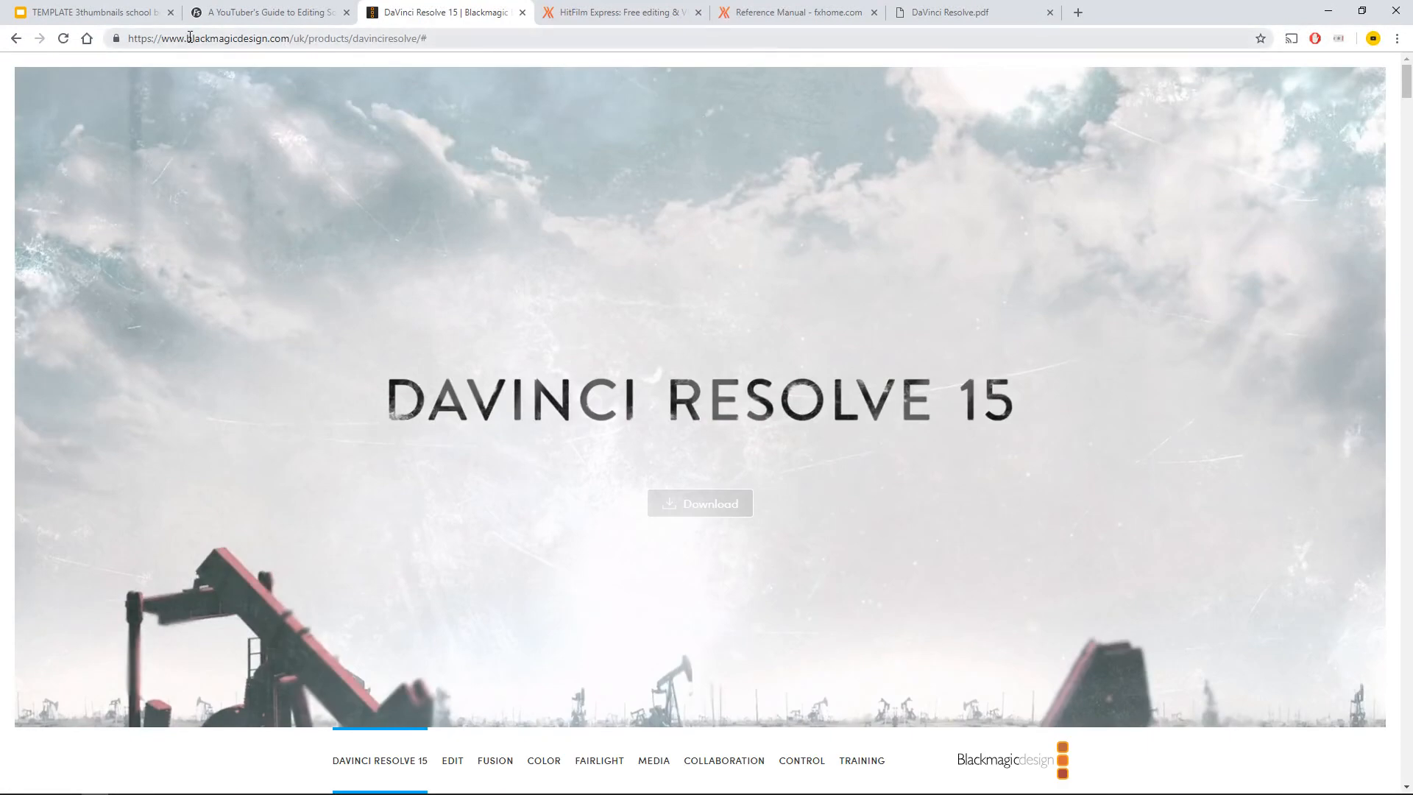
scroll("down", 3)
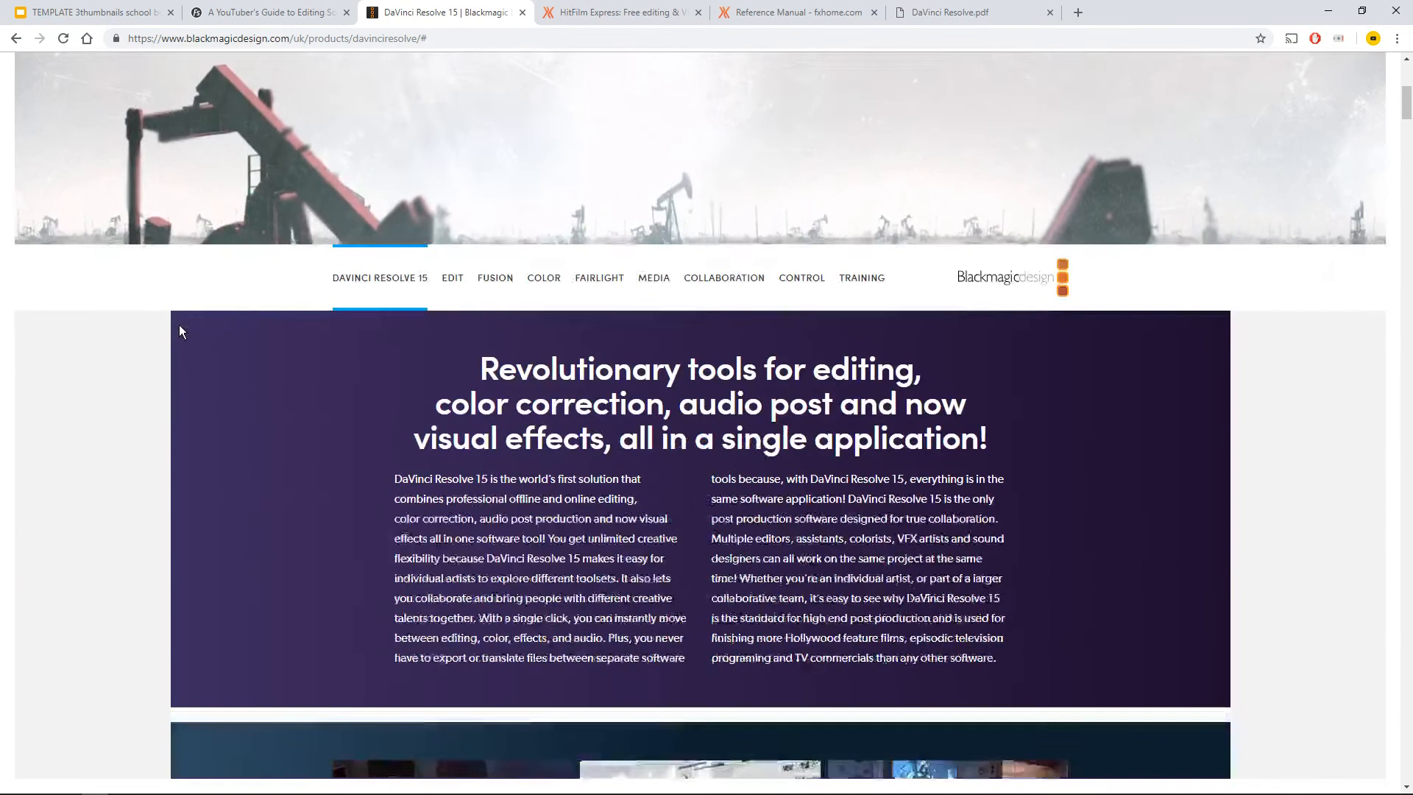
scroll("down", 3)
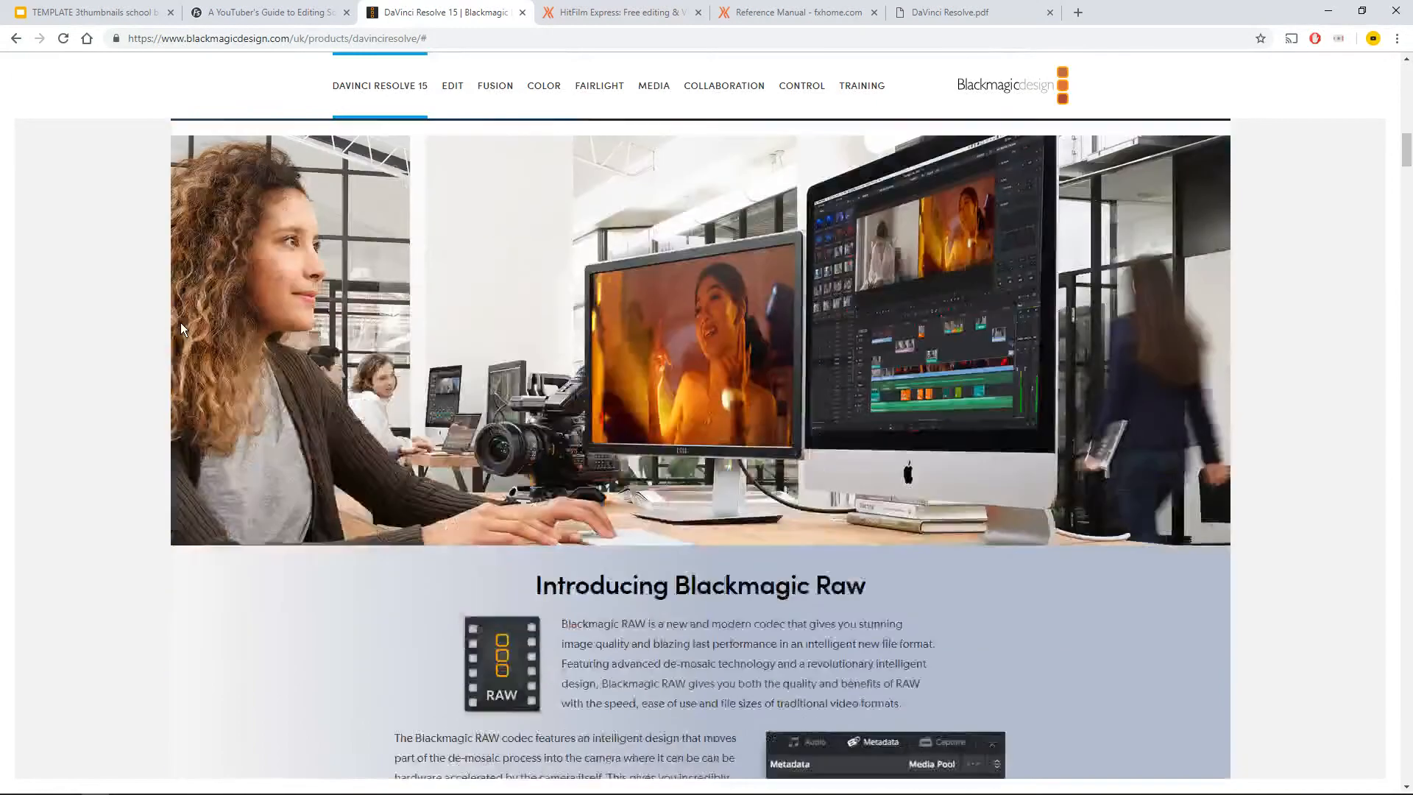
scroll("down", 3)
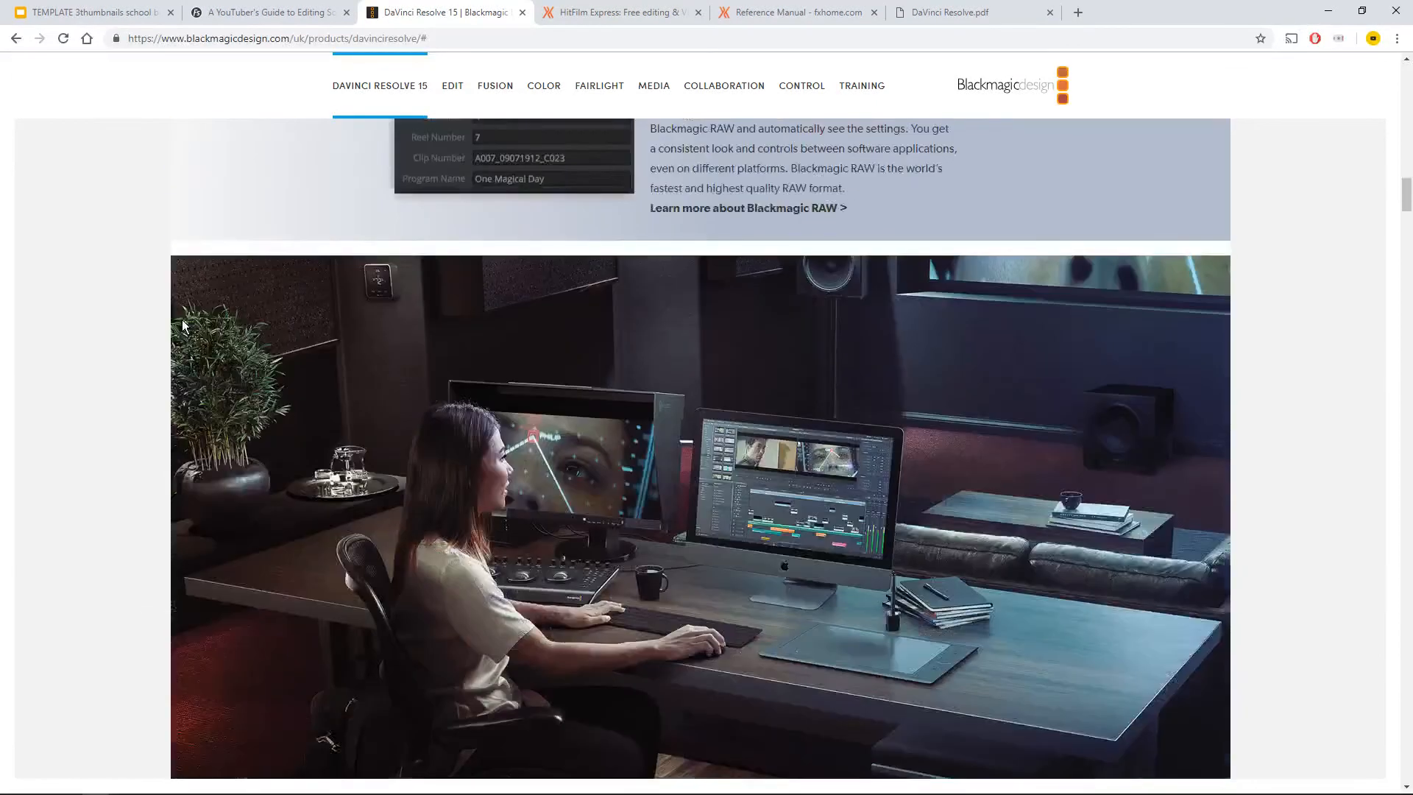
scroll("down", 3)
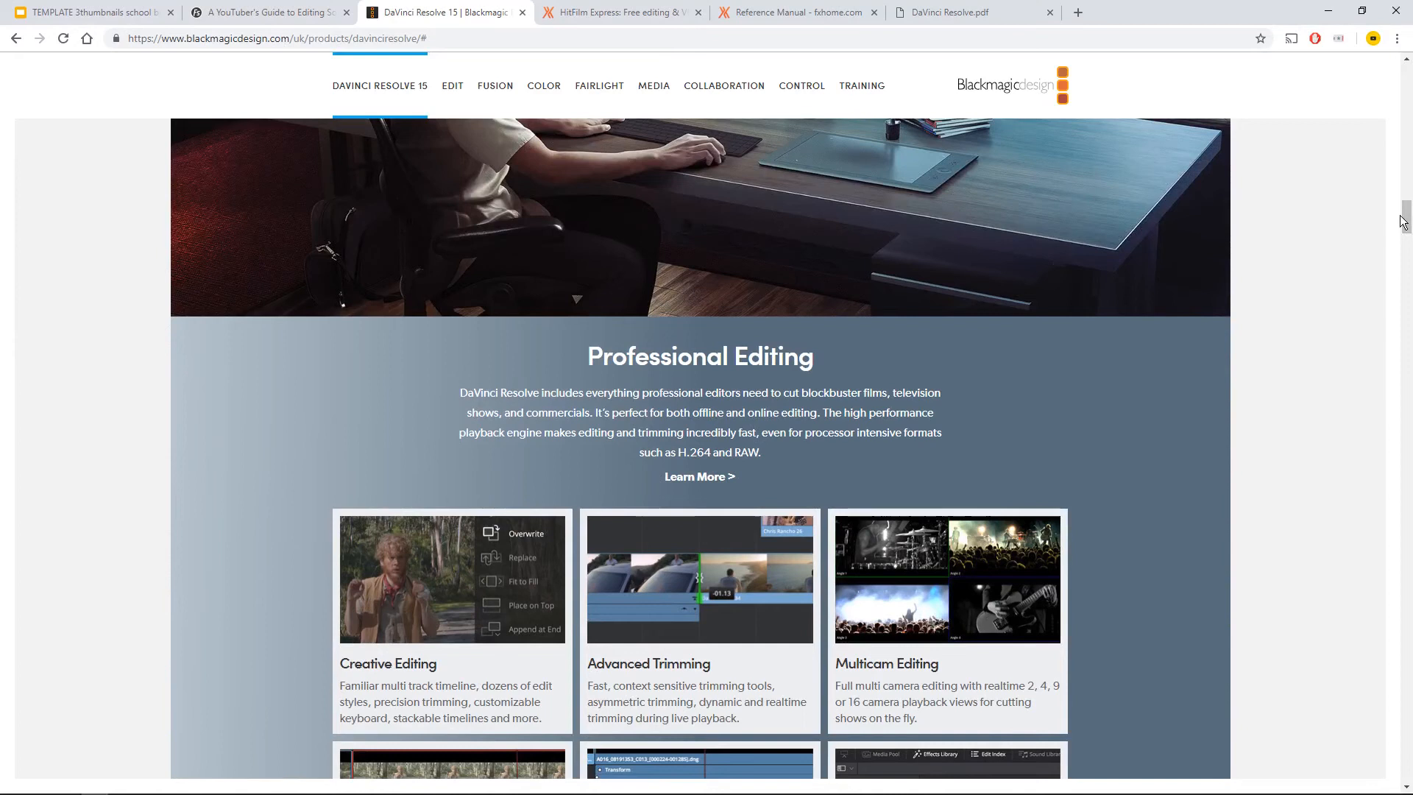
scroll("down", 3)
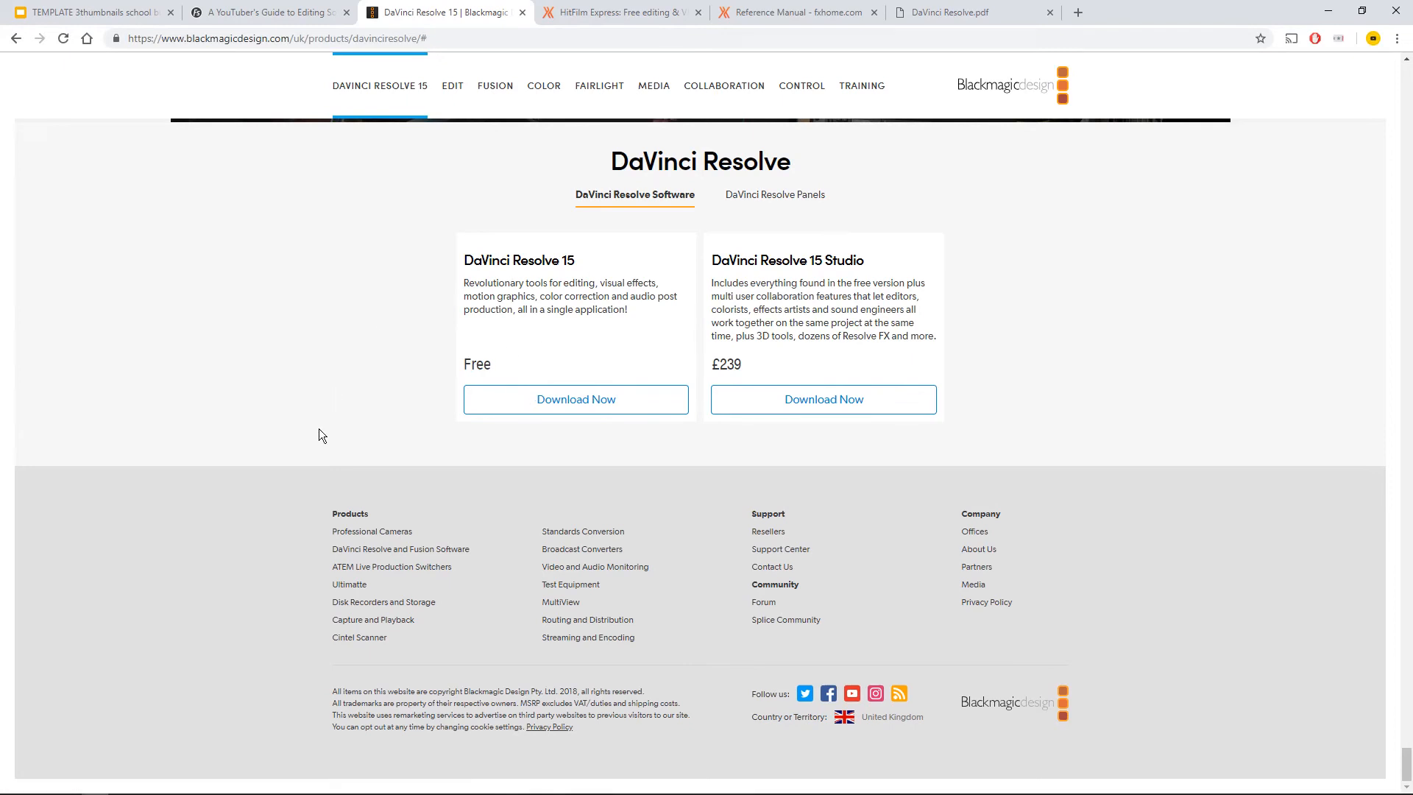
left_click(617, 12)
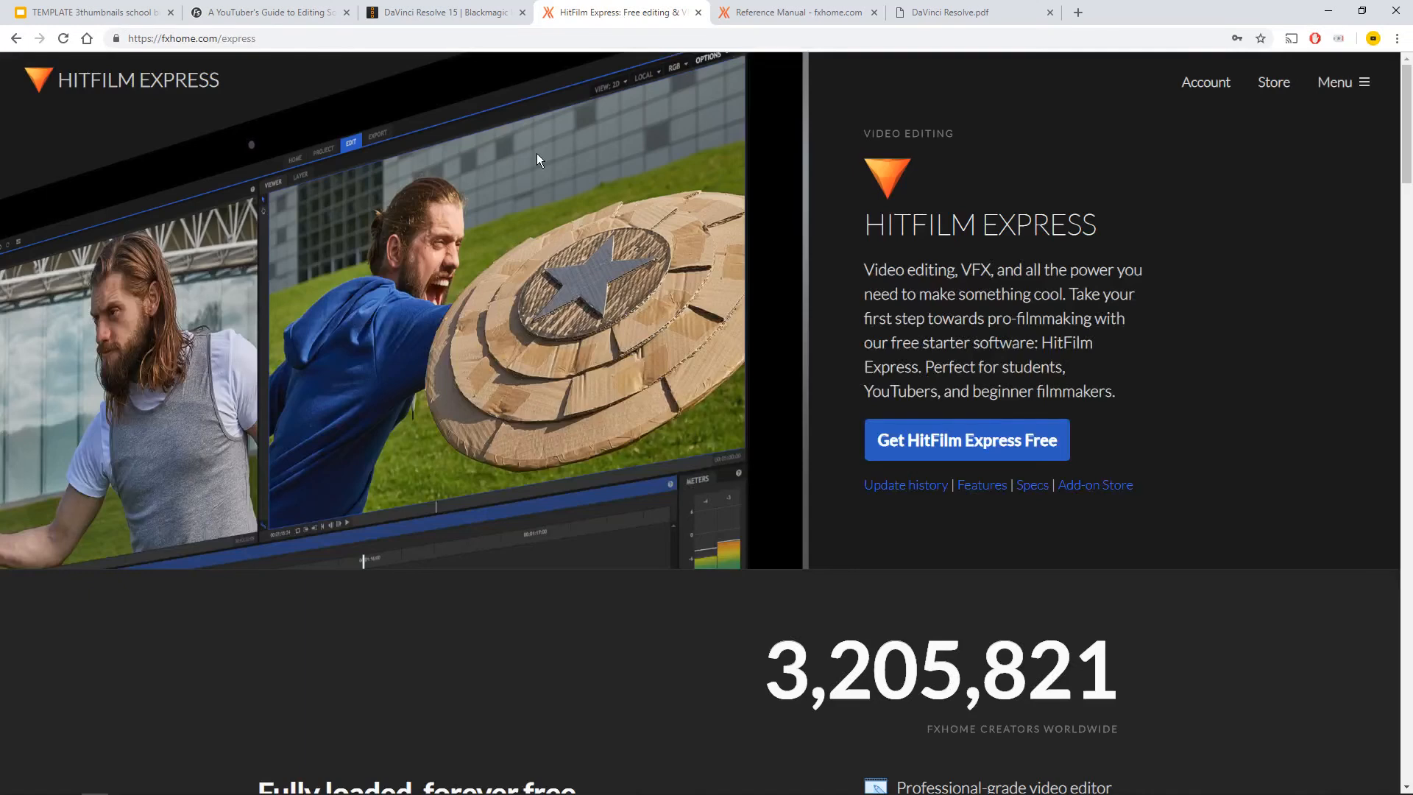
Browse the HitFilm Express free features list, then switch to the FXhome Reference Manual page.
scroll("down", 3)
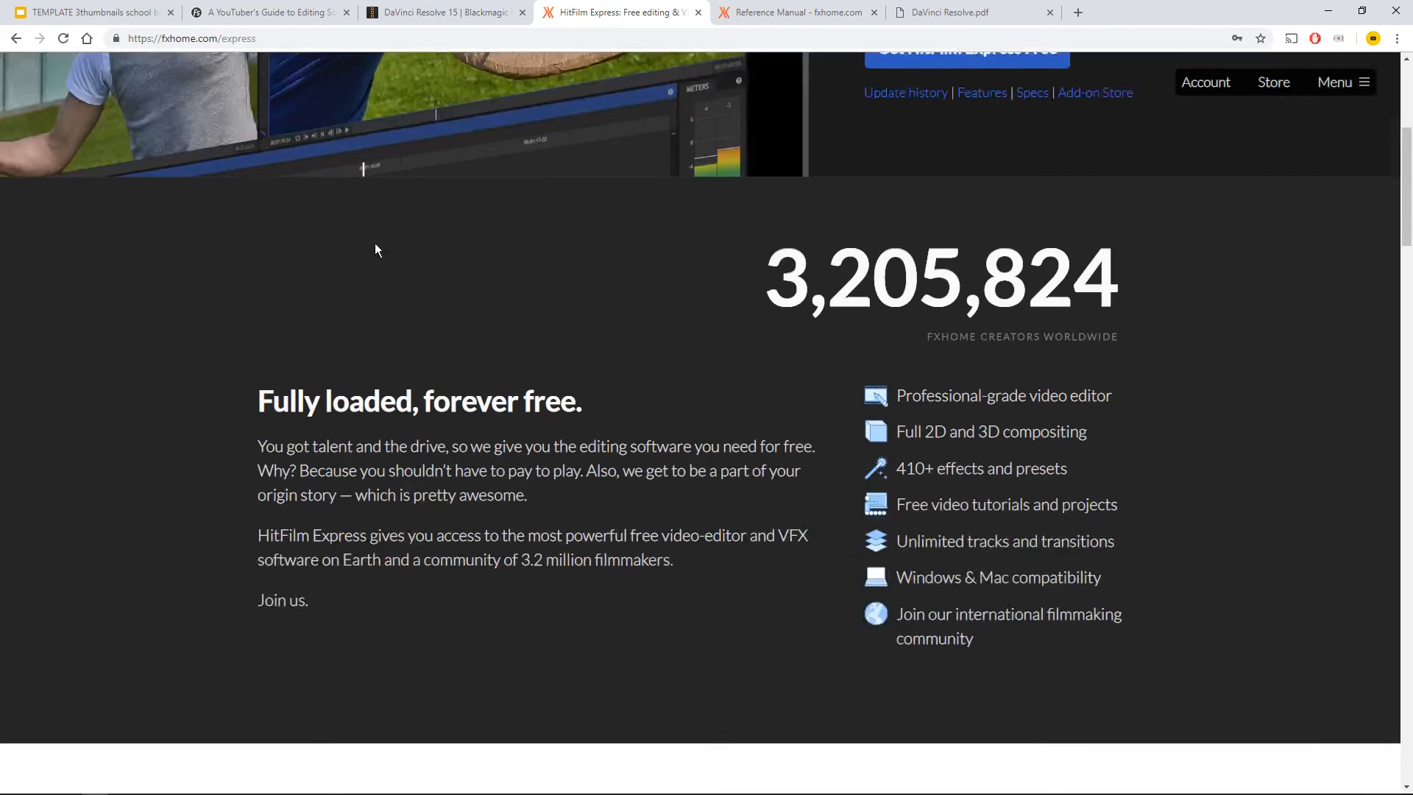
scroll("down", 3)
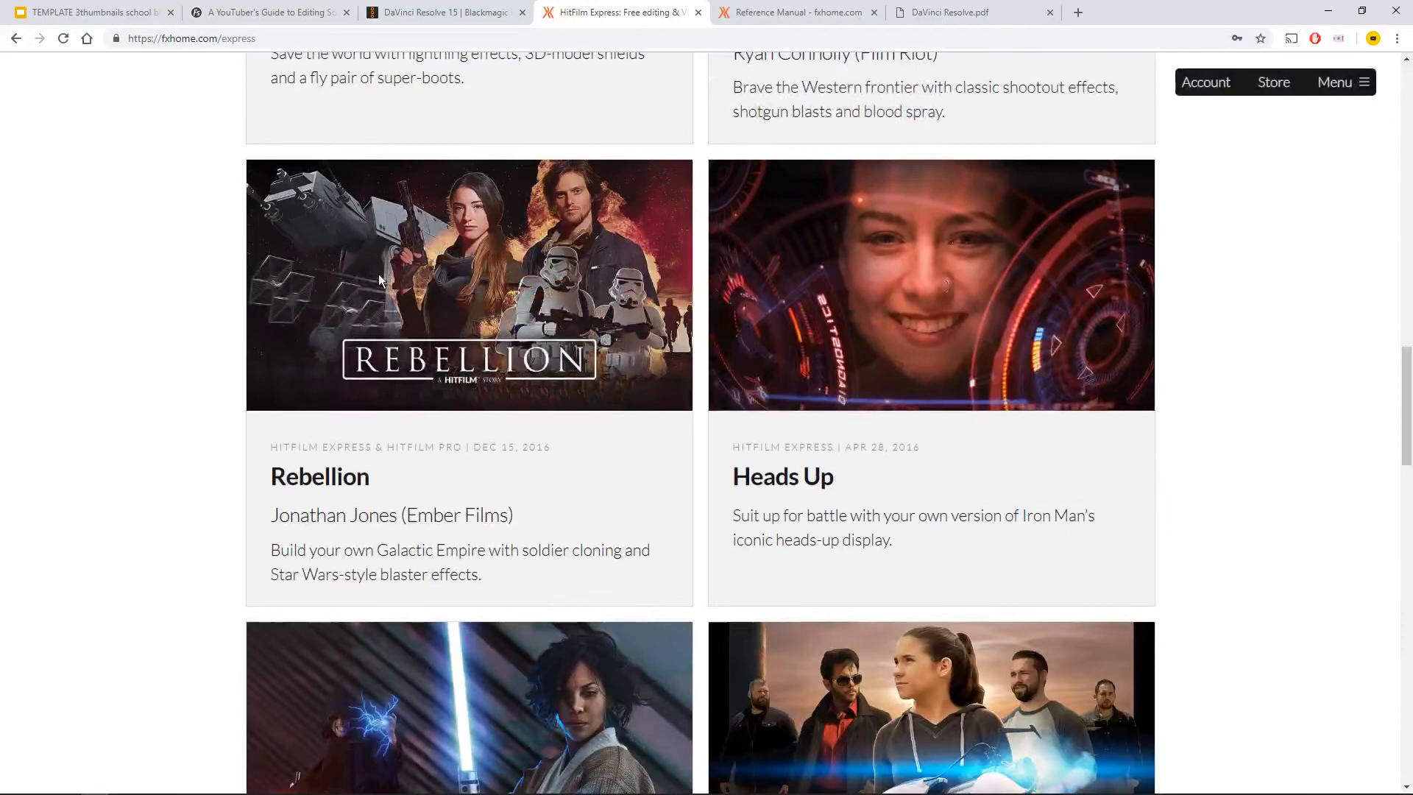
scroll("up", 3)
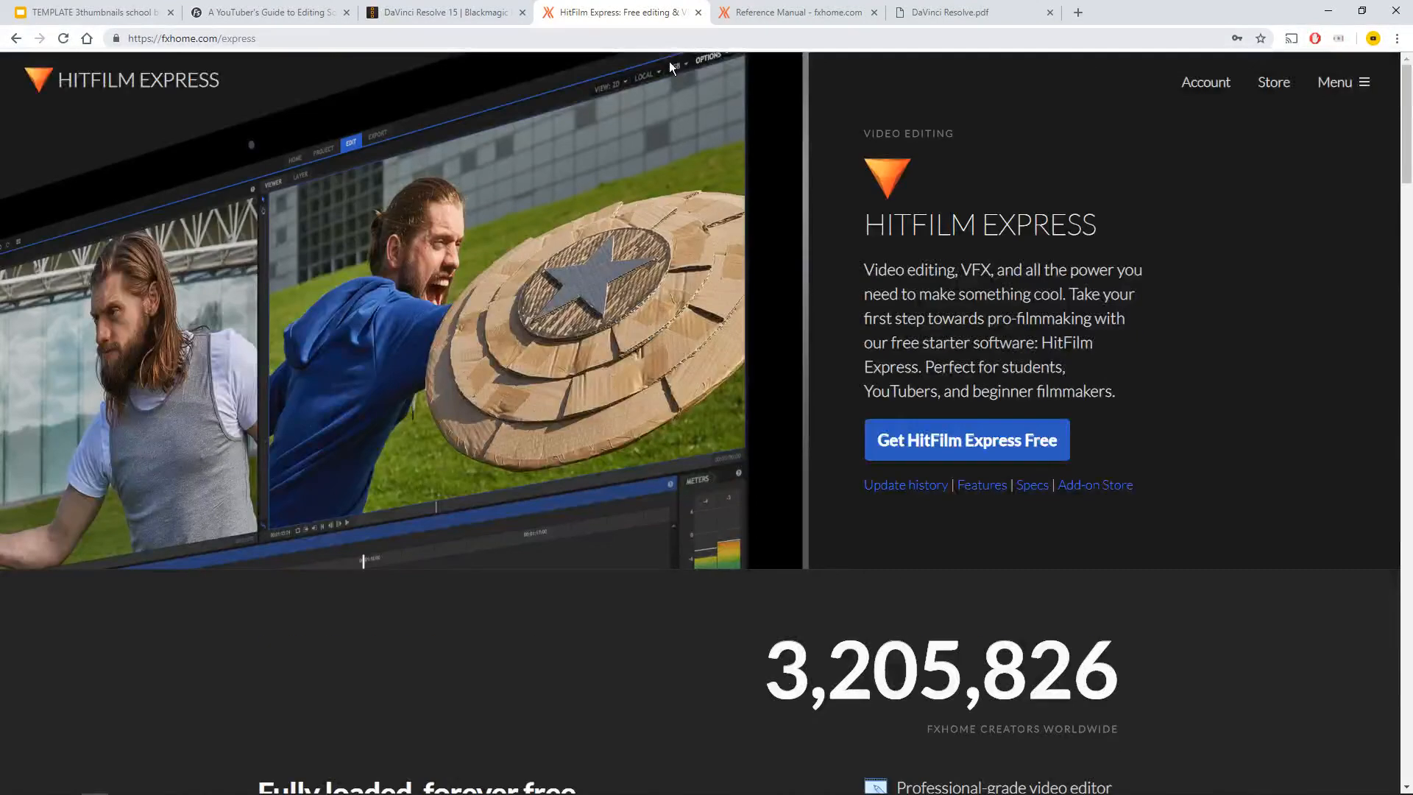
mouse_move(836, 311)
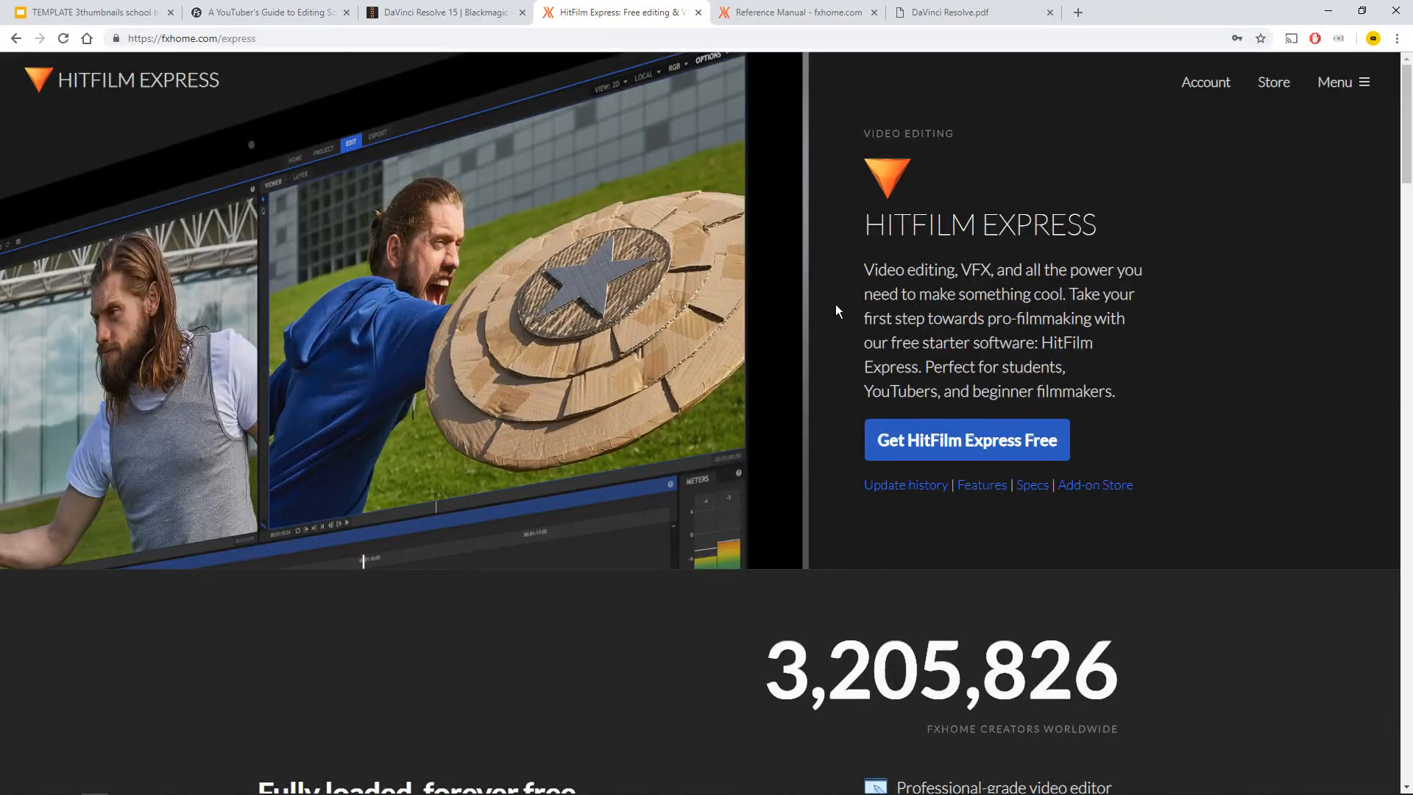
mouse_move(965, 440)
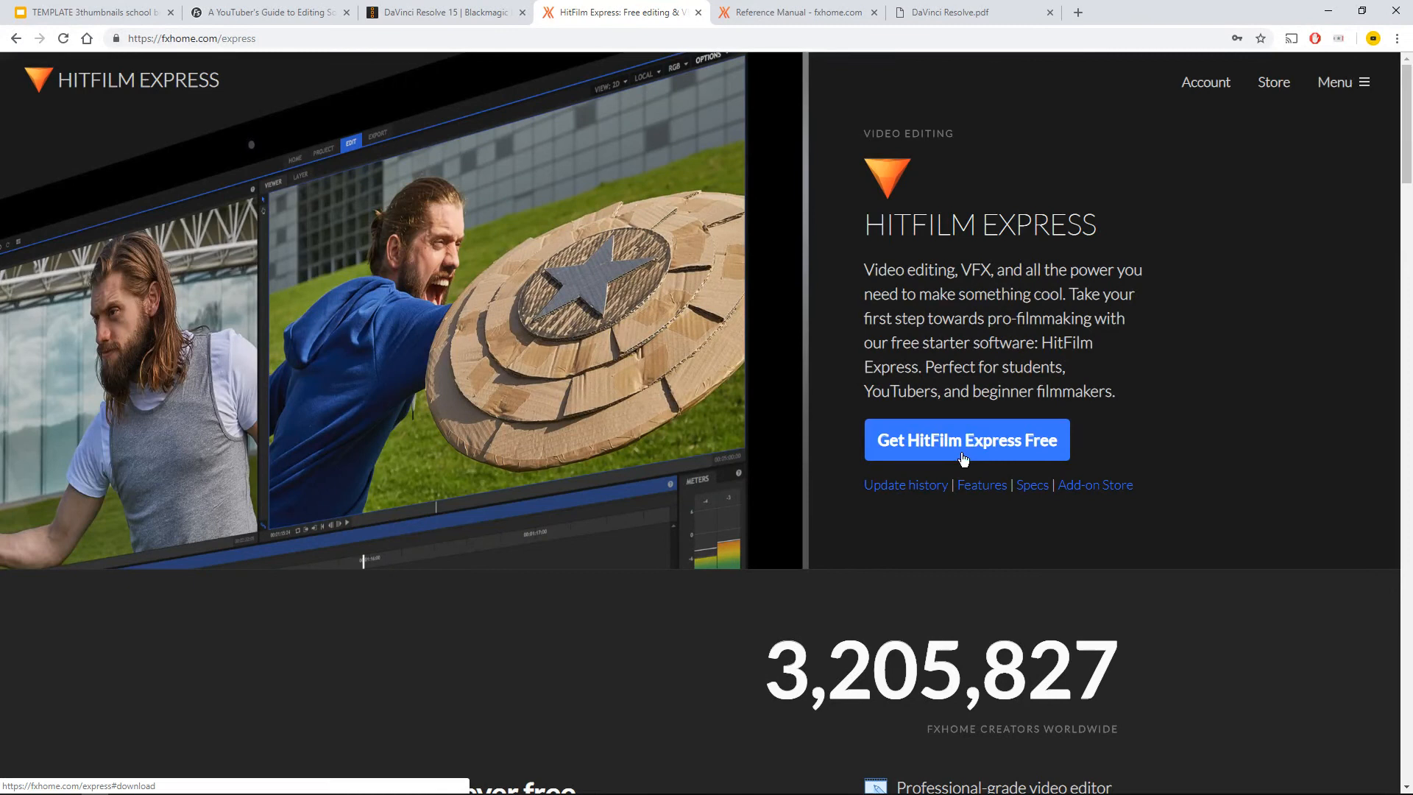
mouse_move(1095, 484)
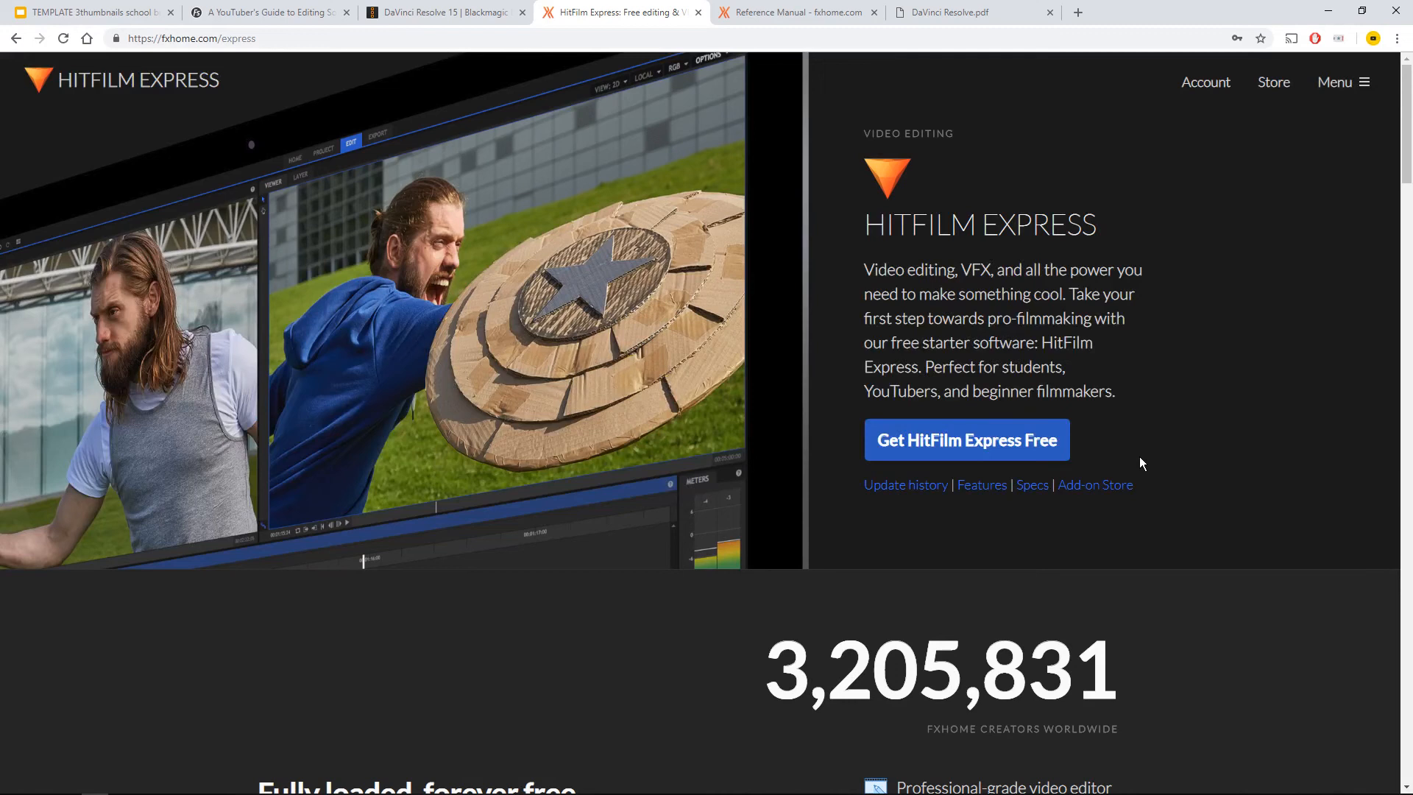
mouse_move(1166, 403)
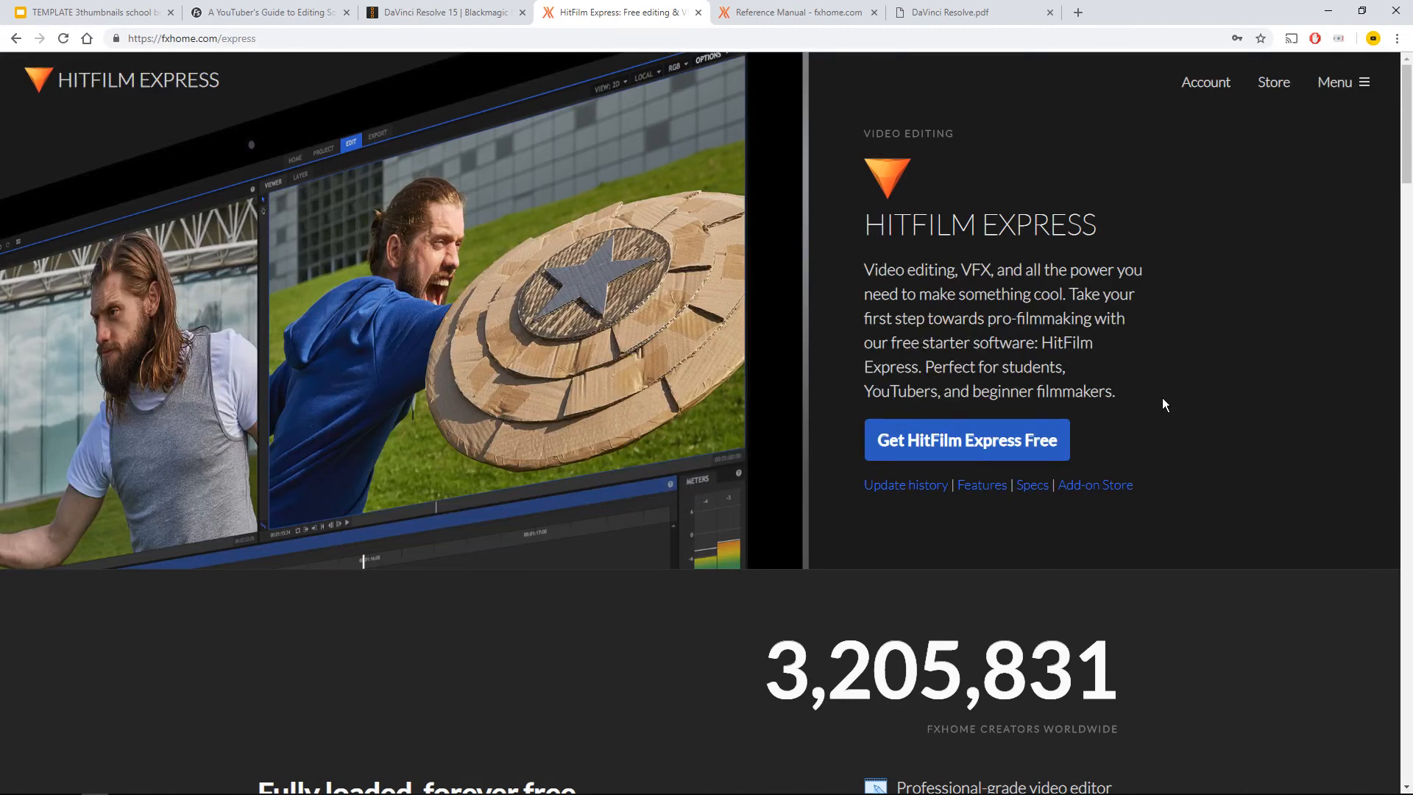
scroll("down", 3)
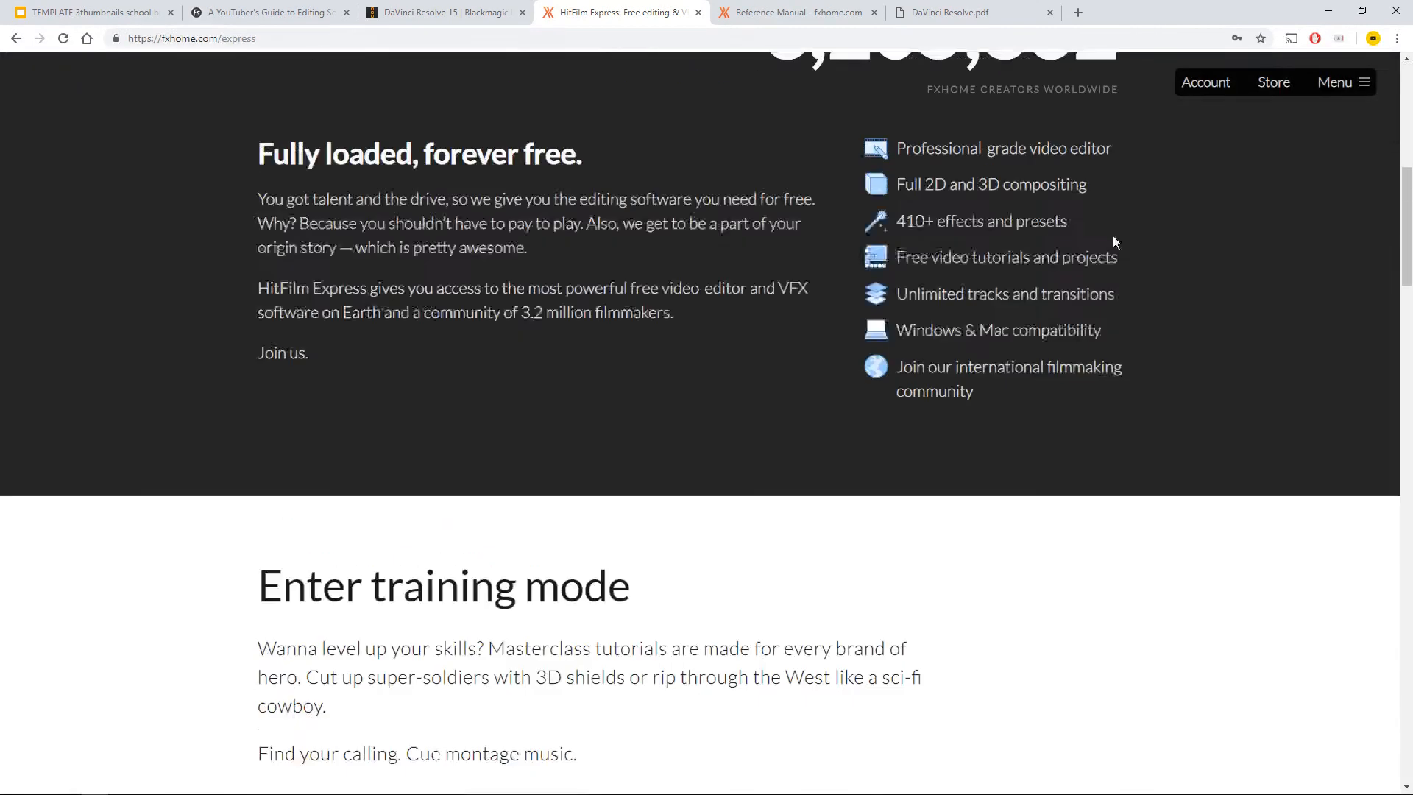
left_click(797, 12)
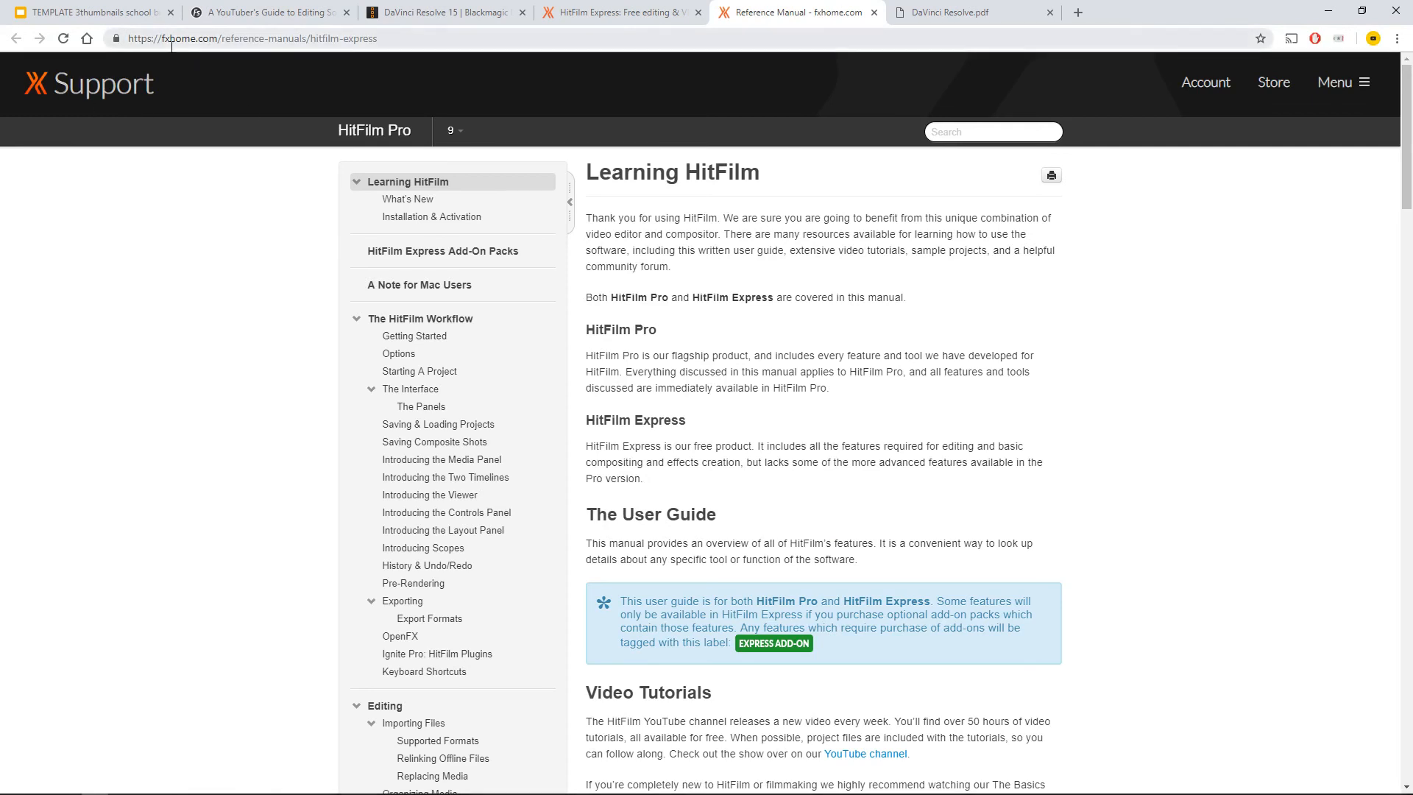
Scroll through the Learning HitFilm manual, then switch to the DaVinci Resolve.pdf manual.
scroll("down", 3)
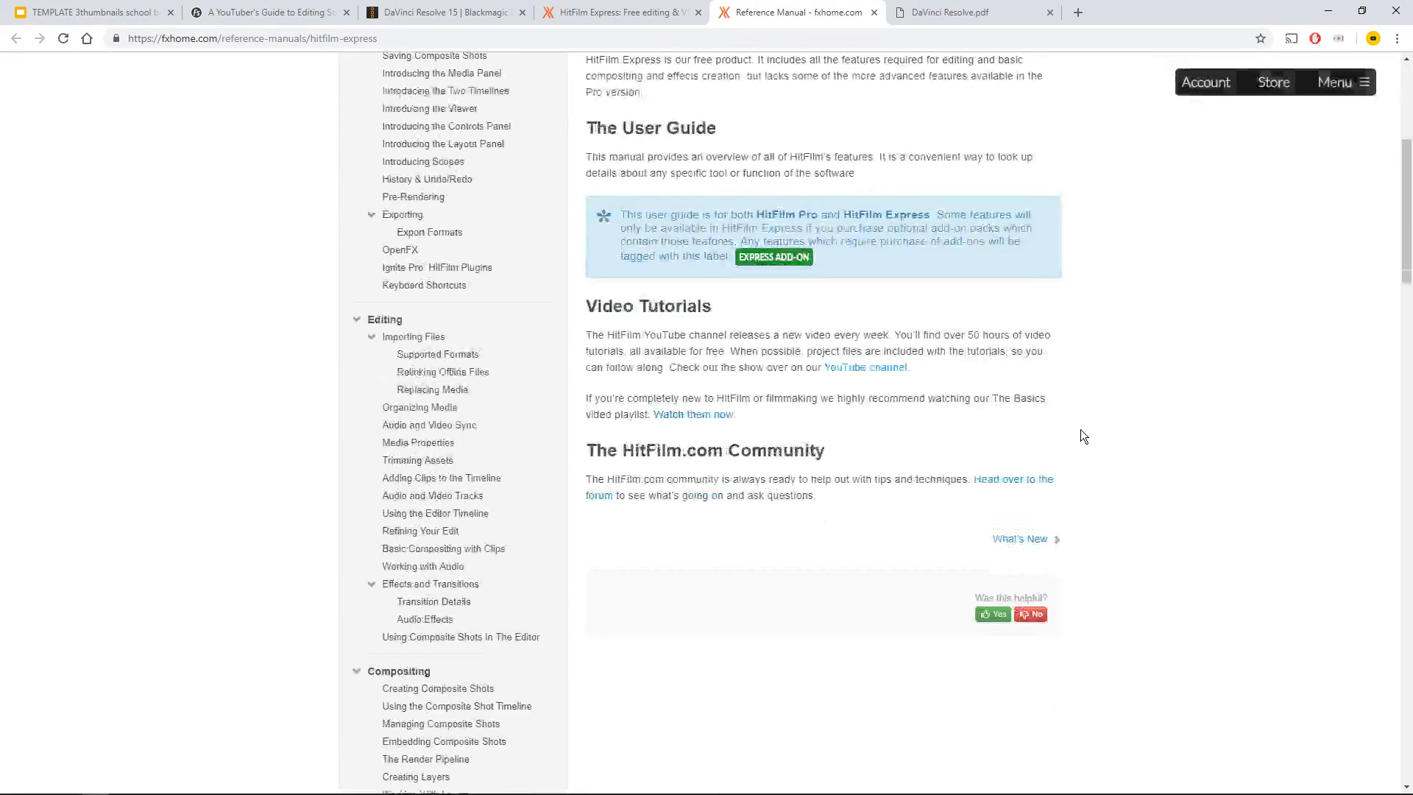
scroll("up", 3)
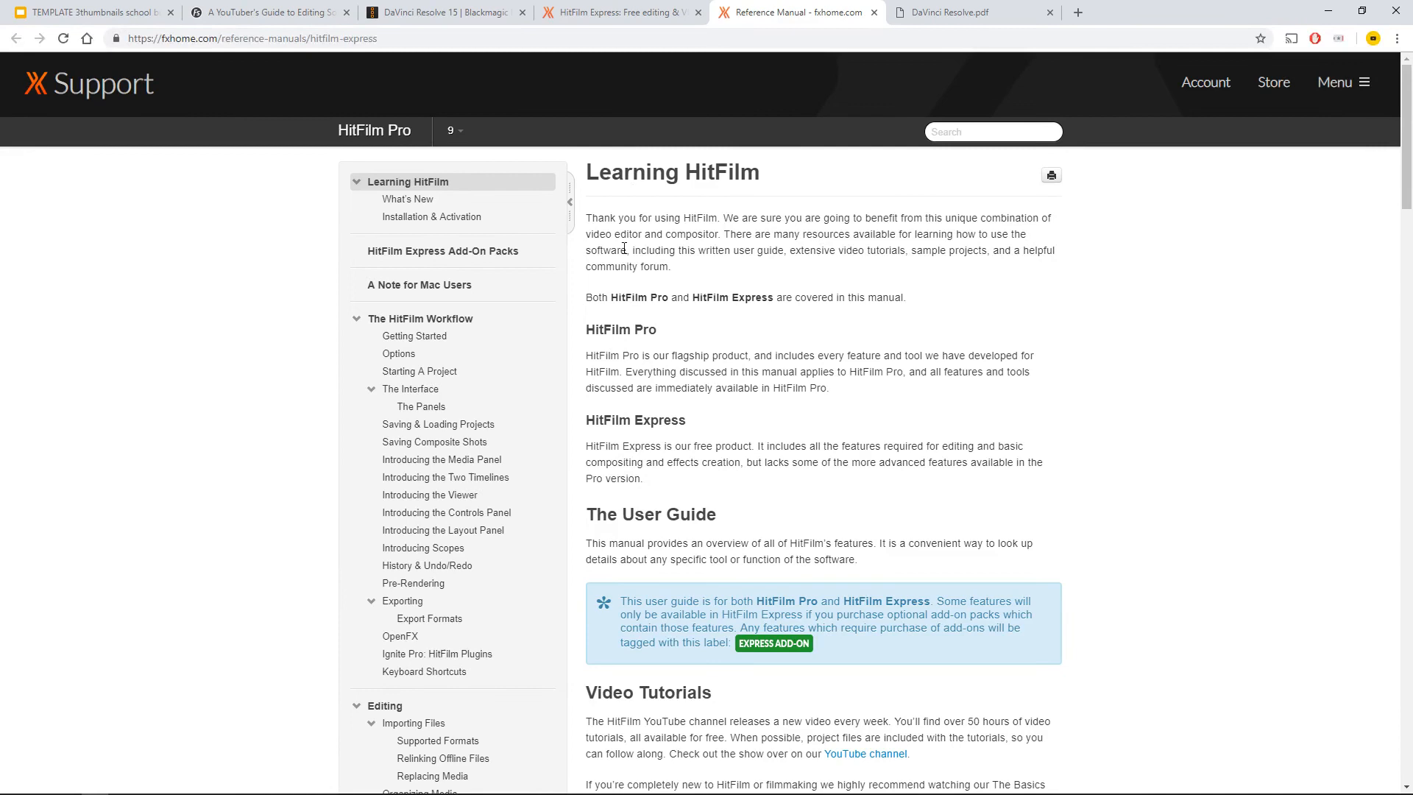
scroll("down", 3)
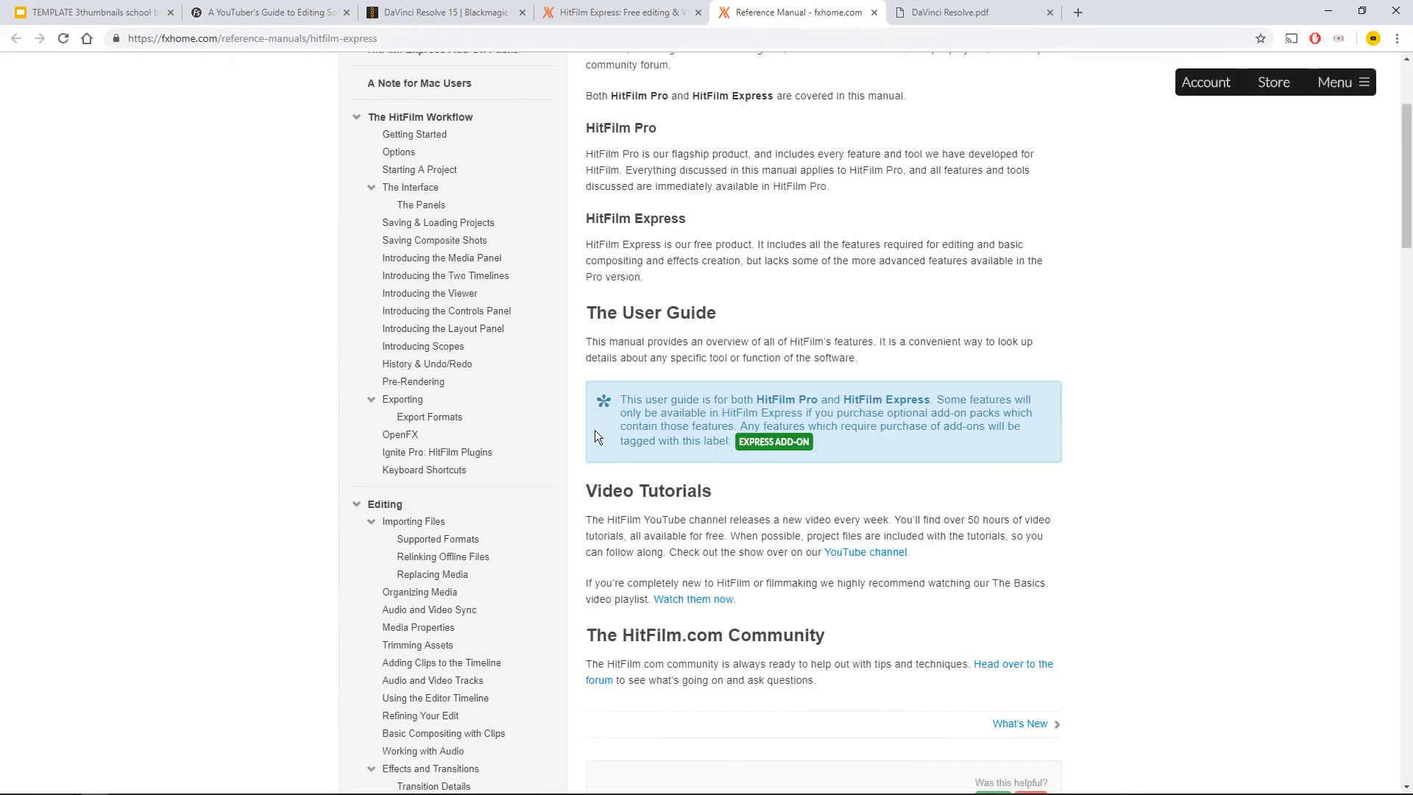
scroll("down", 3)
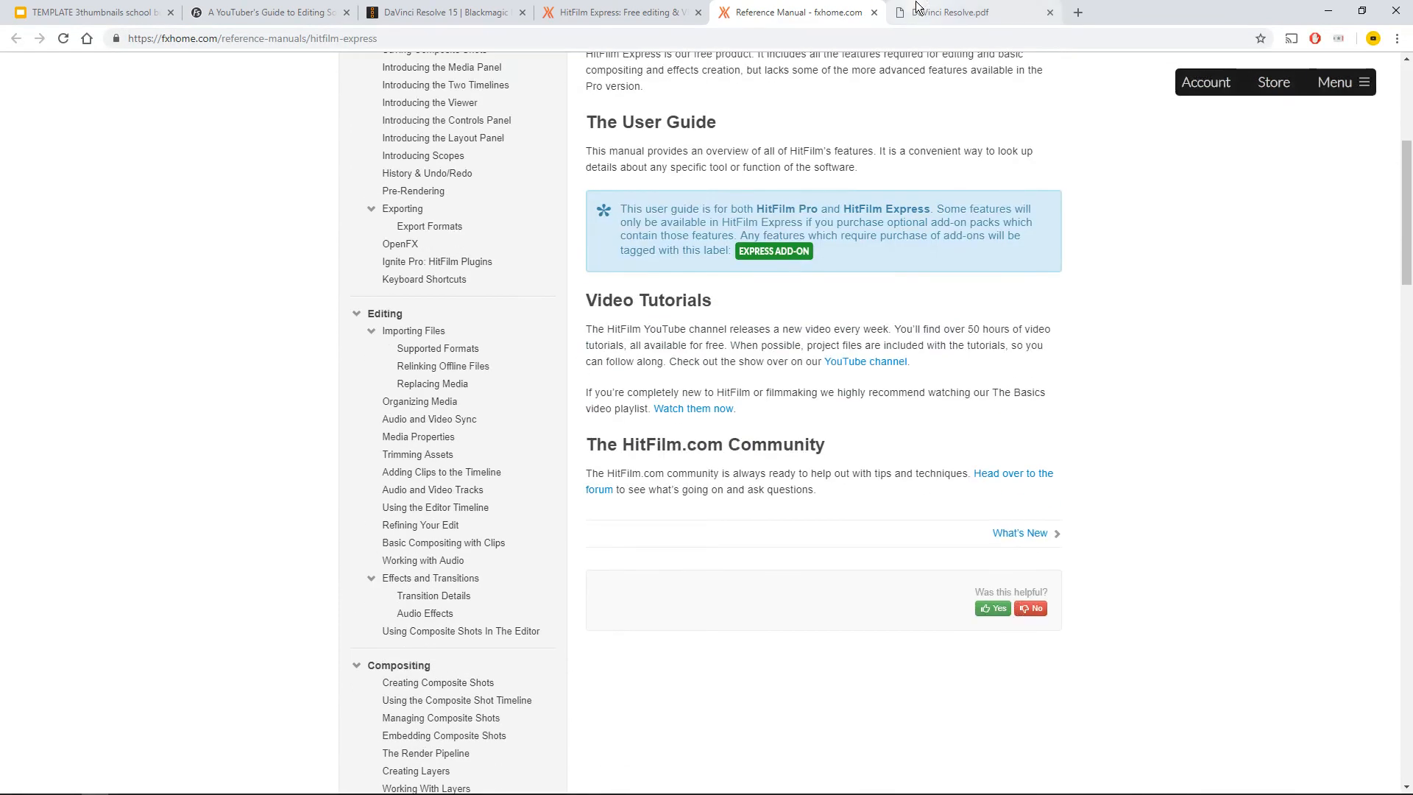
left_click(956, 12)
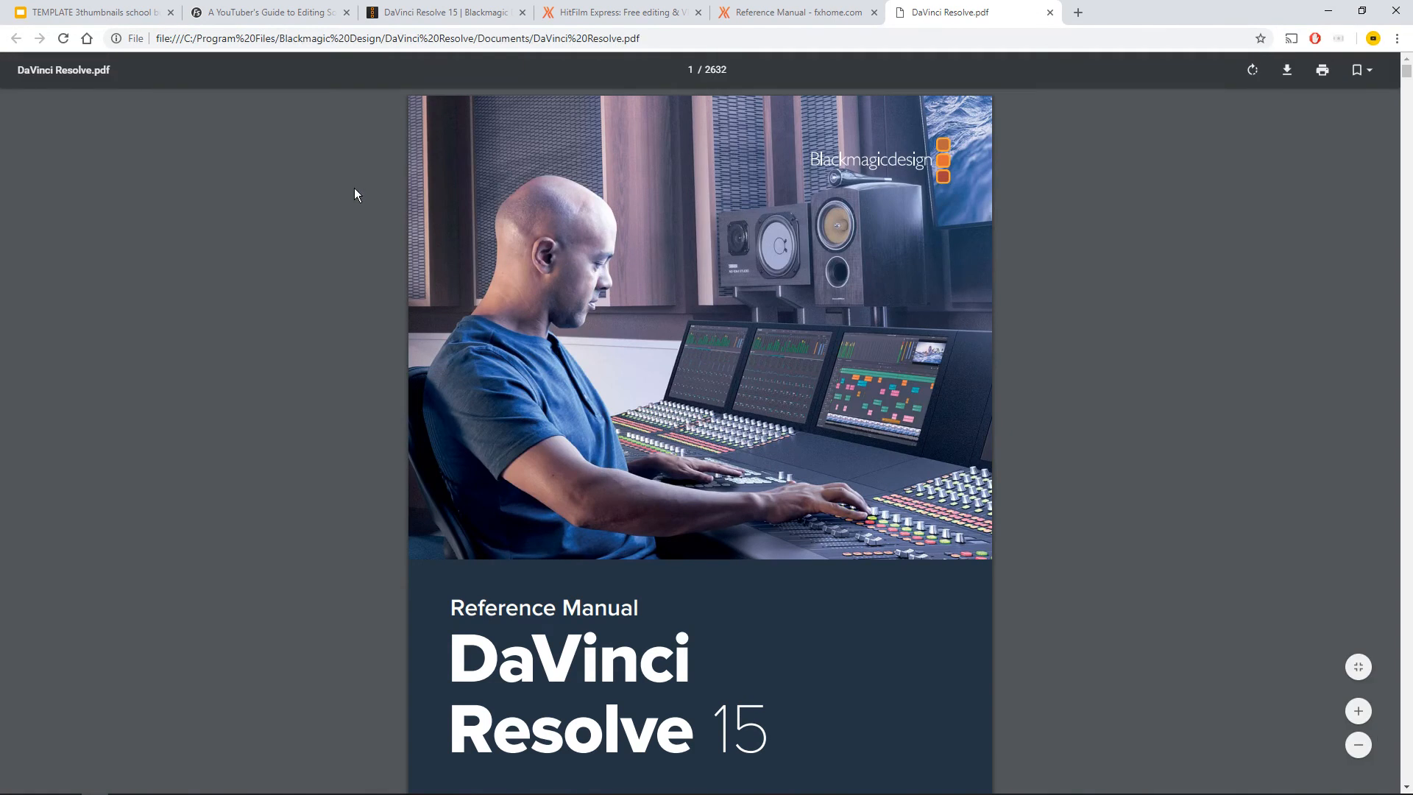
mouse_move(327, 222)
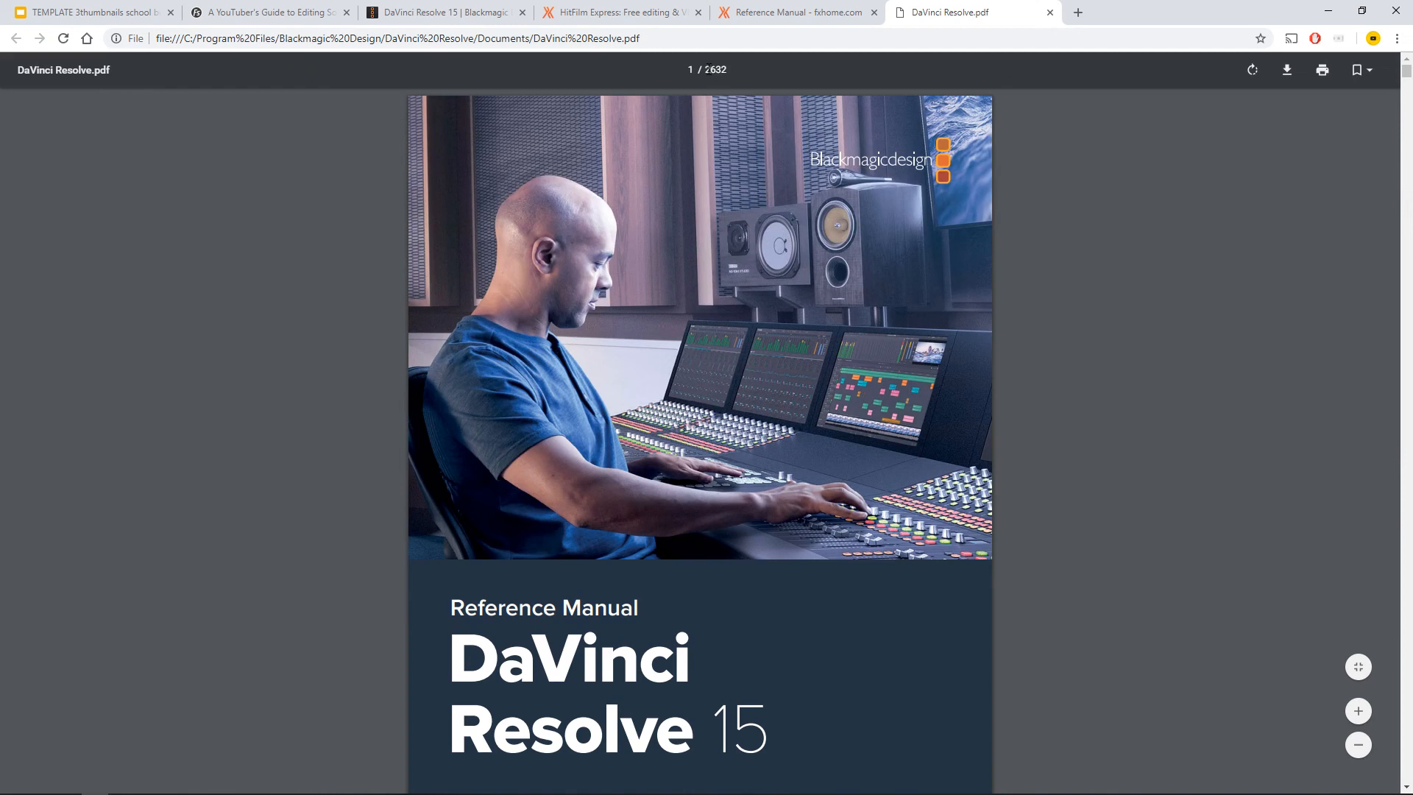
mouse_move(1032, 225)
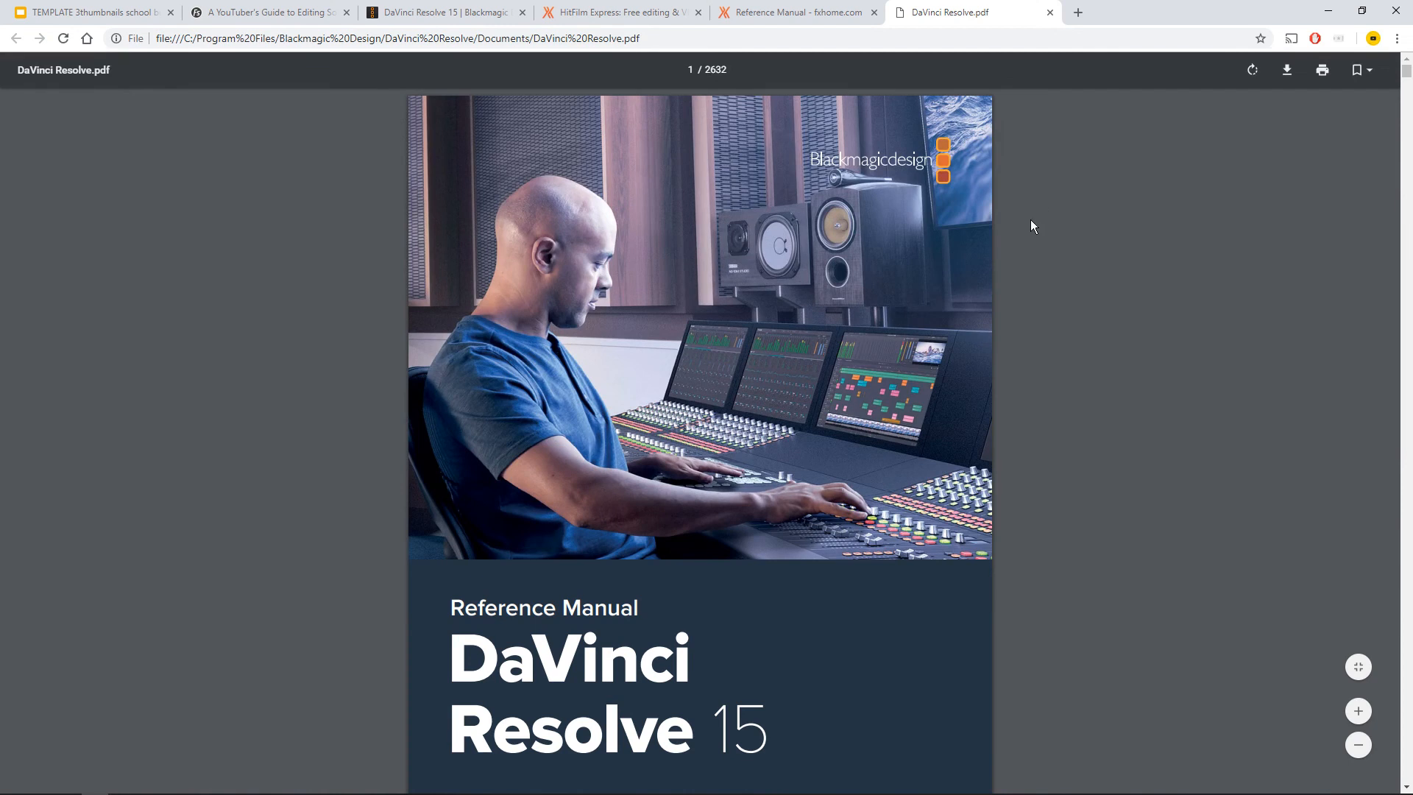
Scroll the DaVinci Resolve 15 PDF from its cover to page 3, the Navigation Guide.
scroll("down", 3)
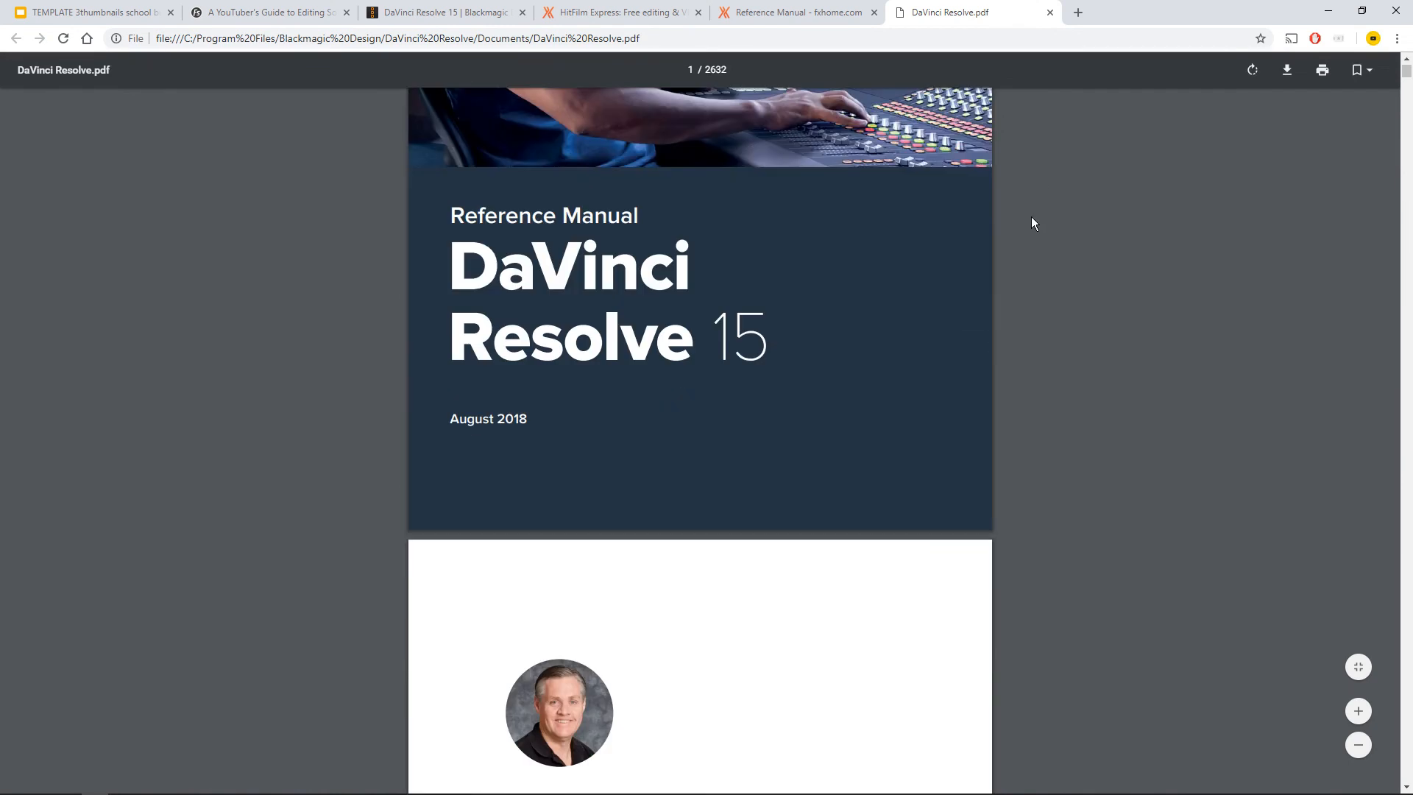
scroll("down", 3)
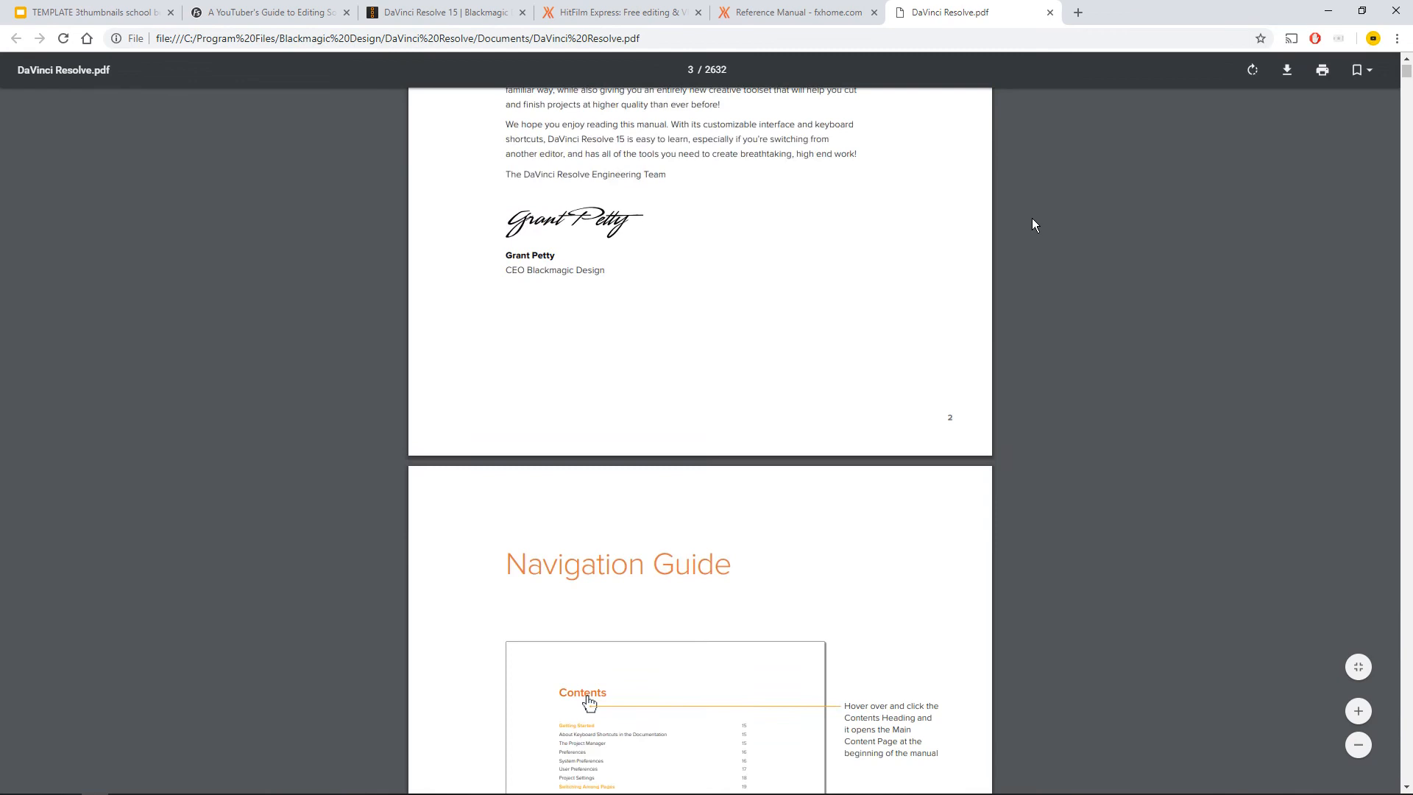
scroll("down", 3)
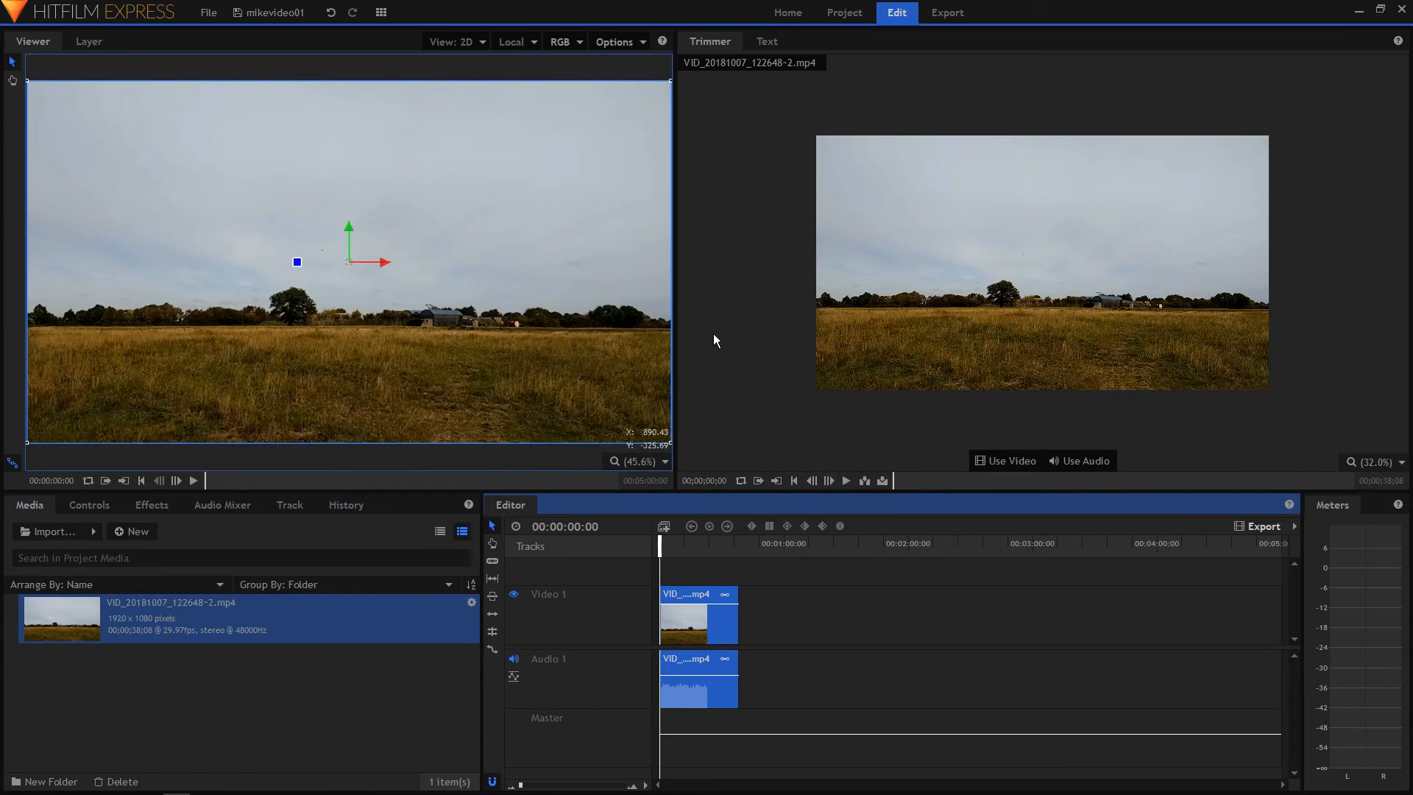
mouse_move(786, 322)
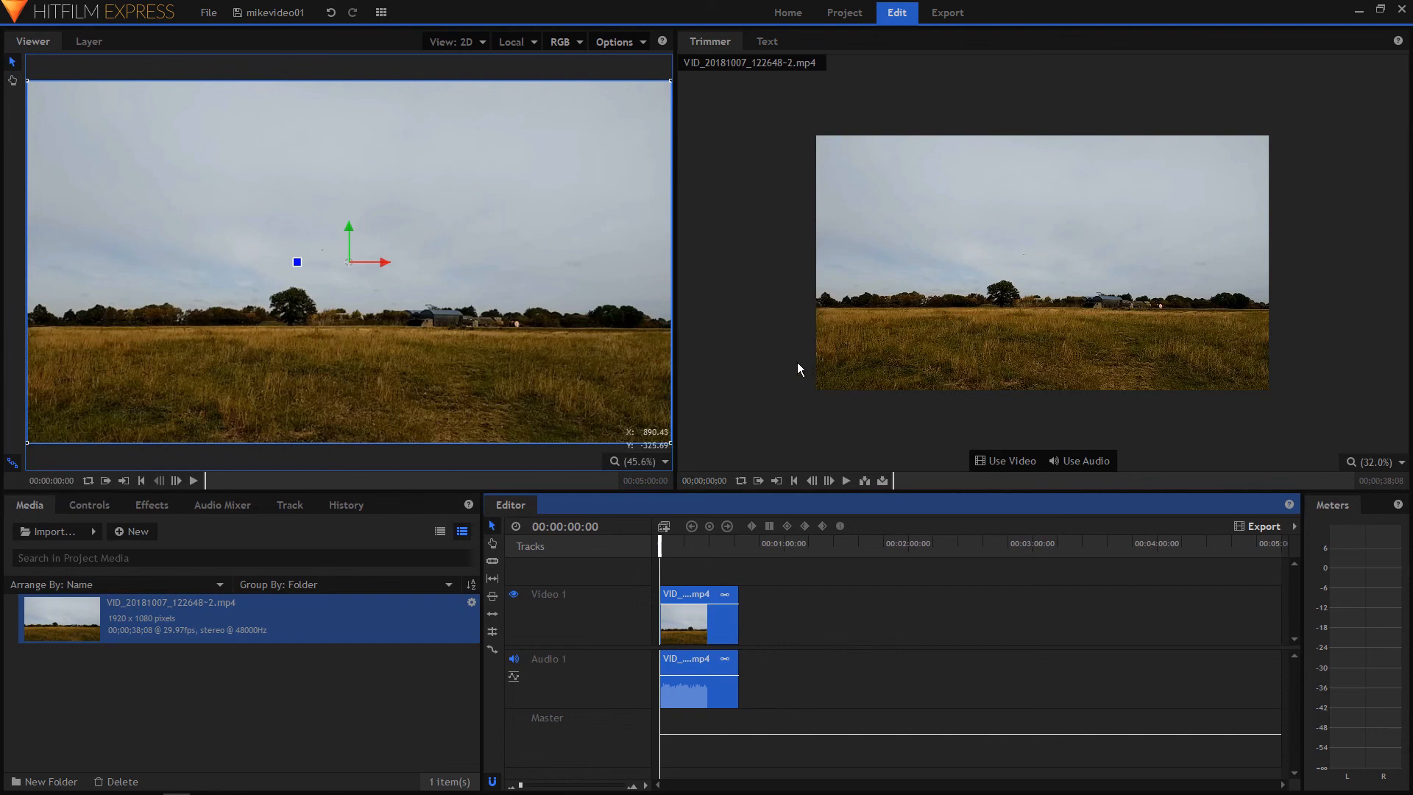
mouse_move(262, 684)
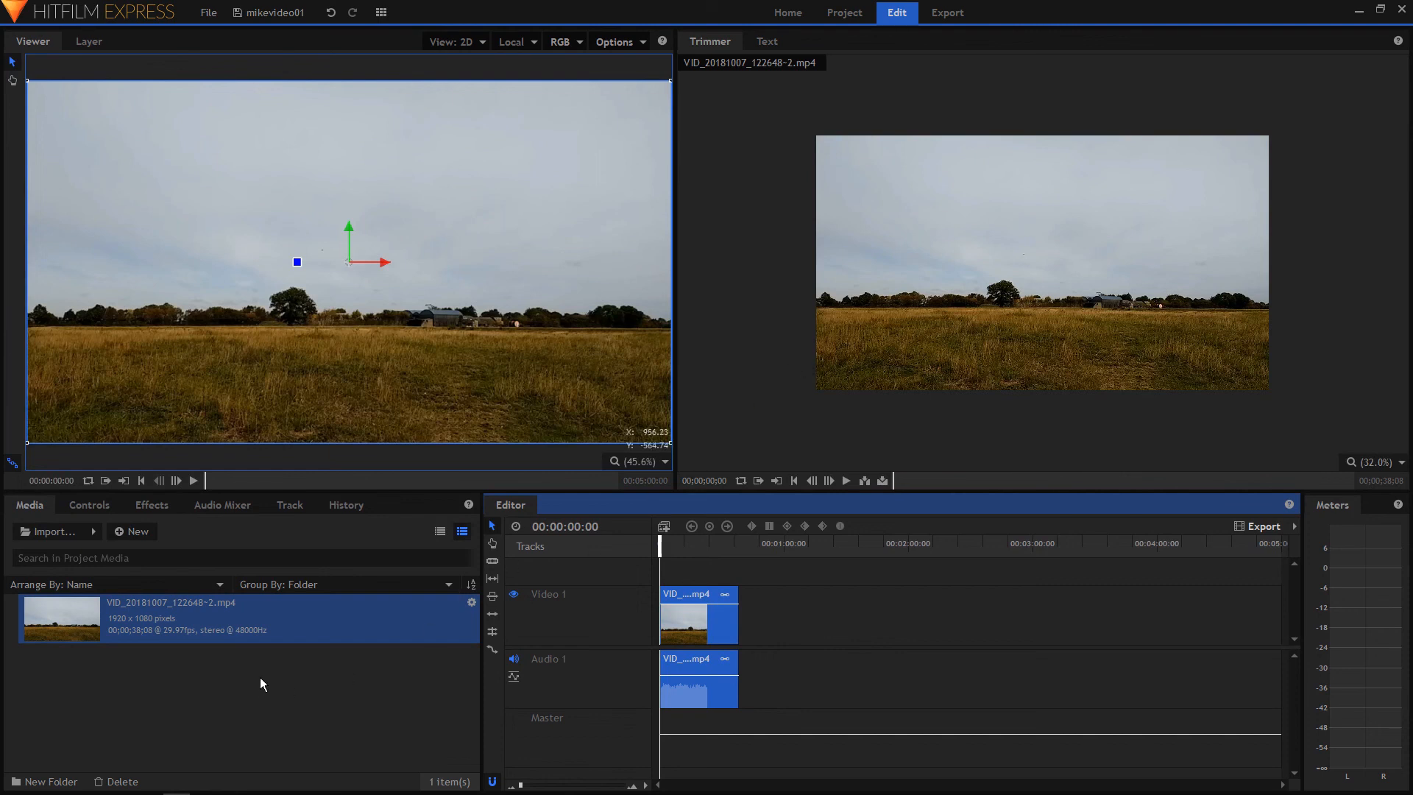
mouse_move(937, 289)
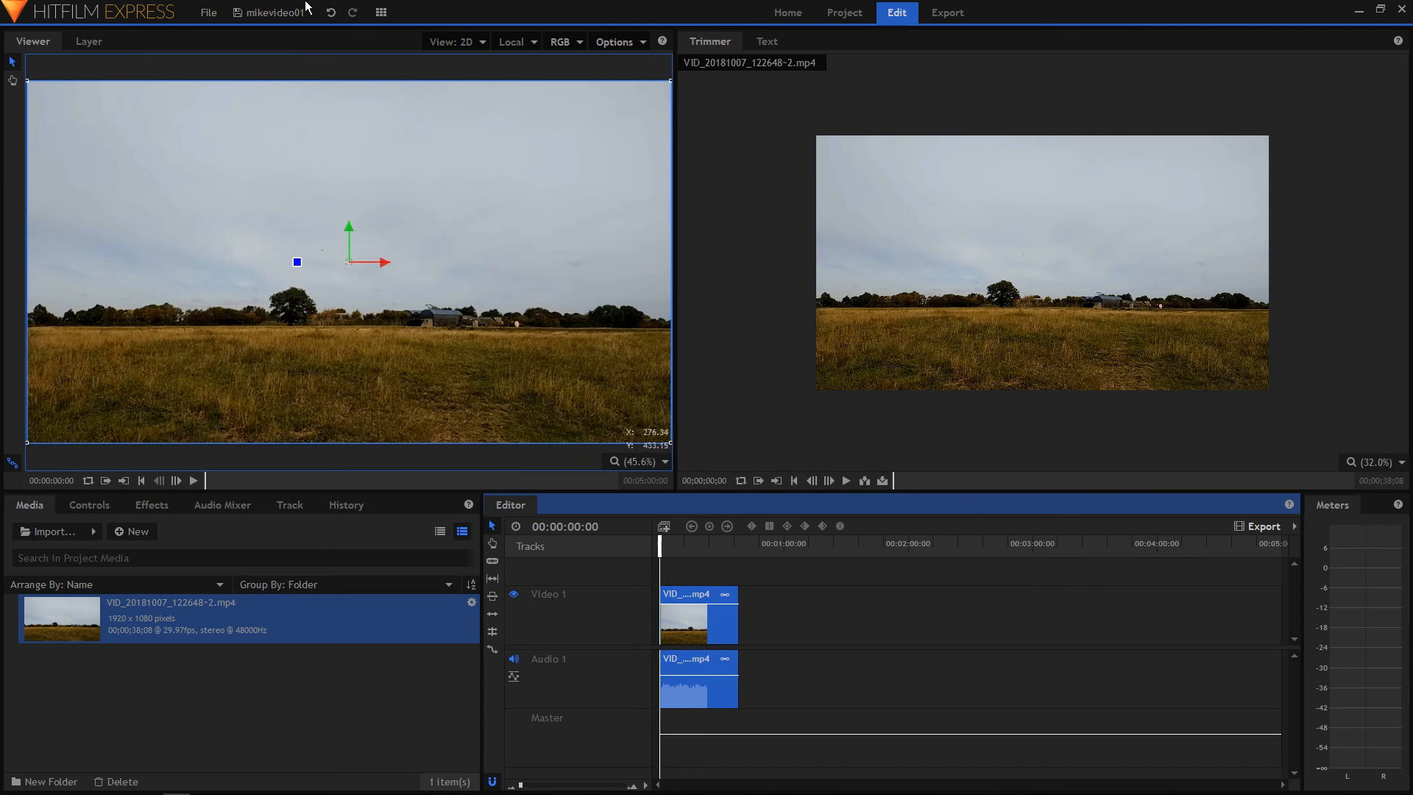
mouse_move(947, 13)
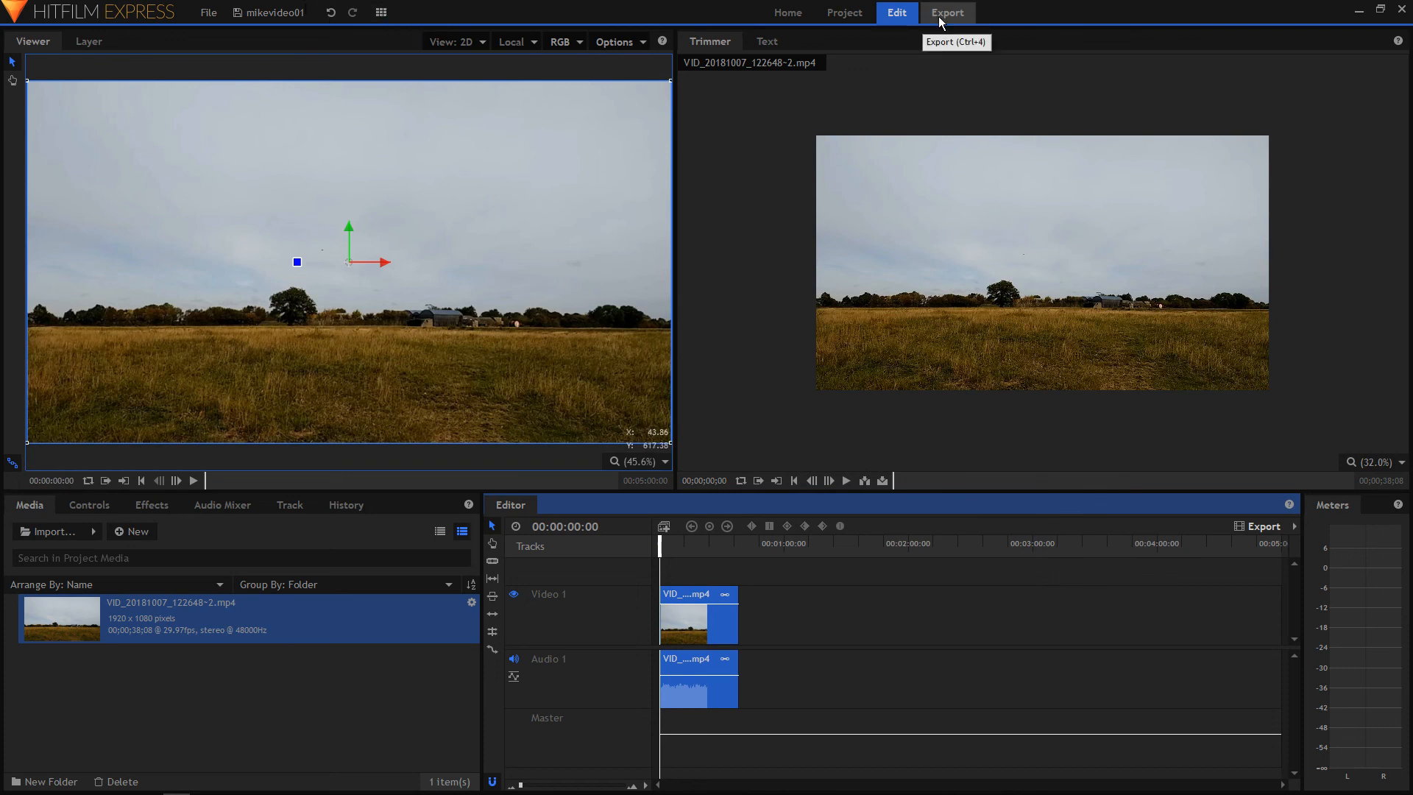
Switch HitFilm Express to the Project Settings page with the 1080p Full HD 25 fps template.
left_click(843, 13)
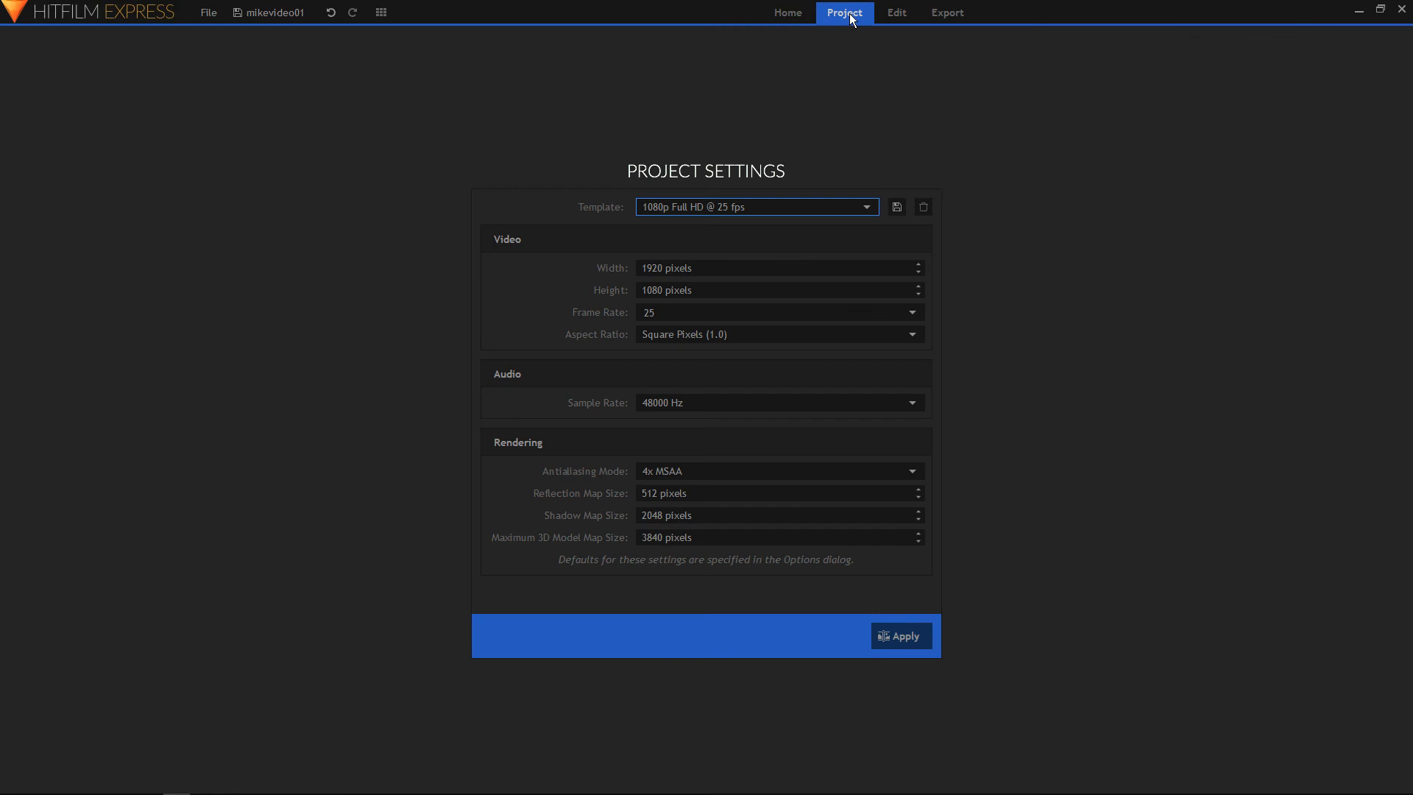
left_click(786, 13)
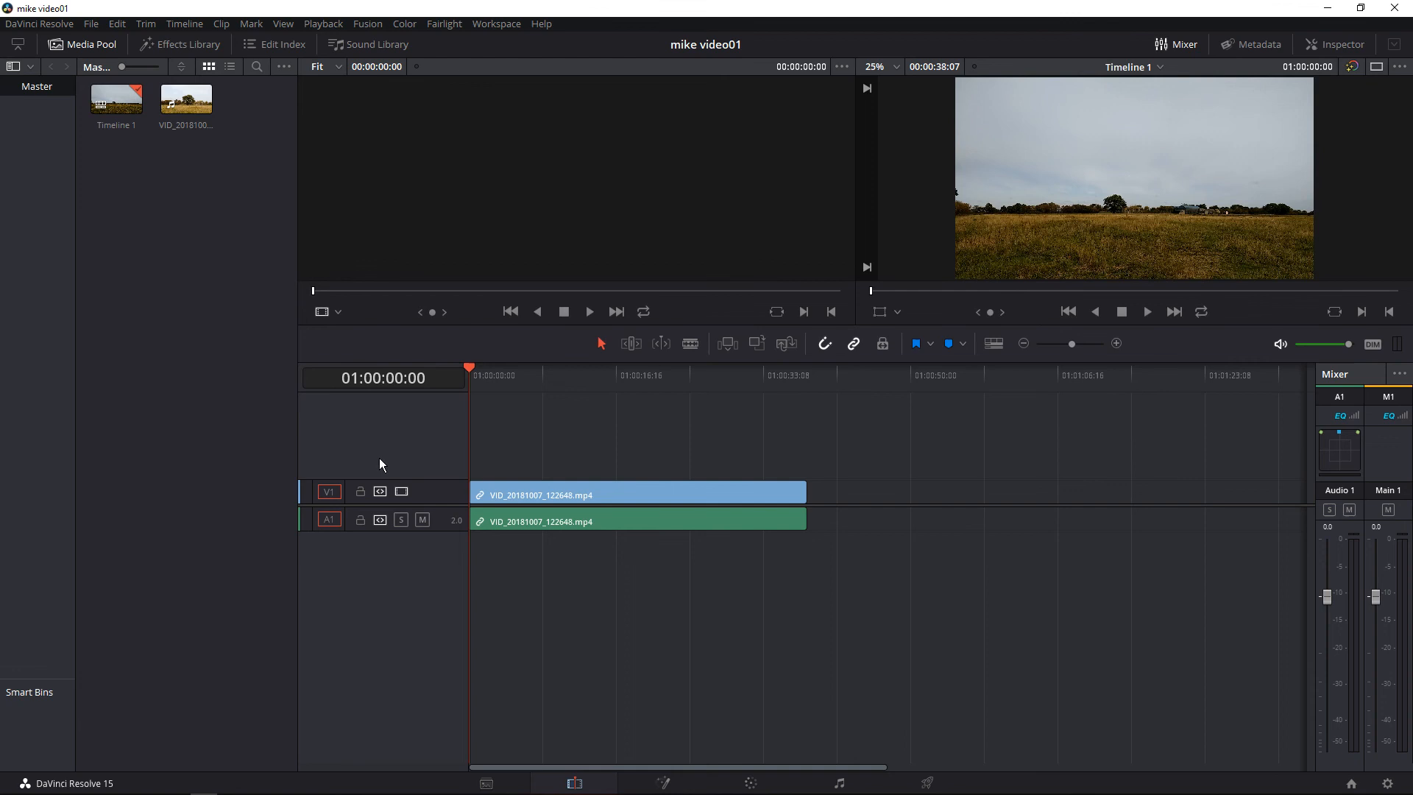
mouse_move(348, 85)
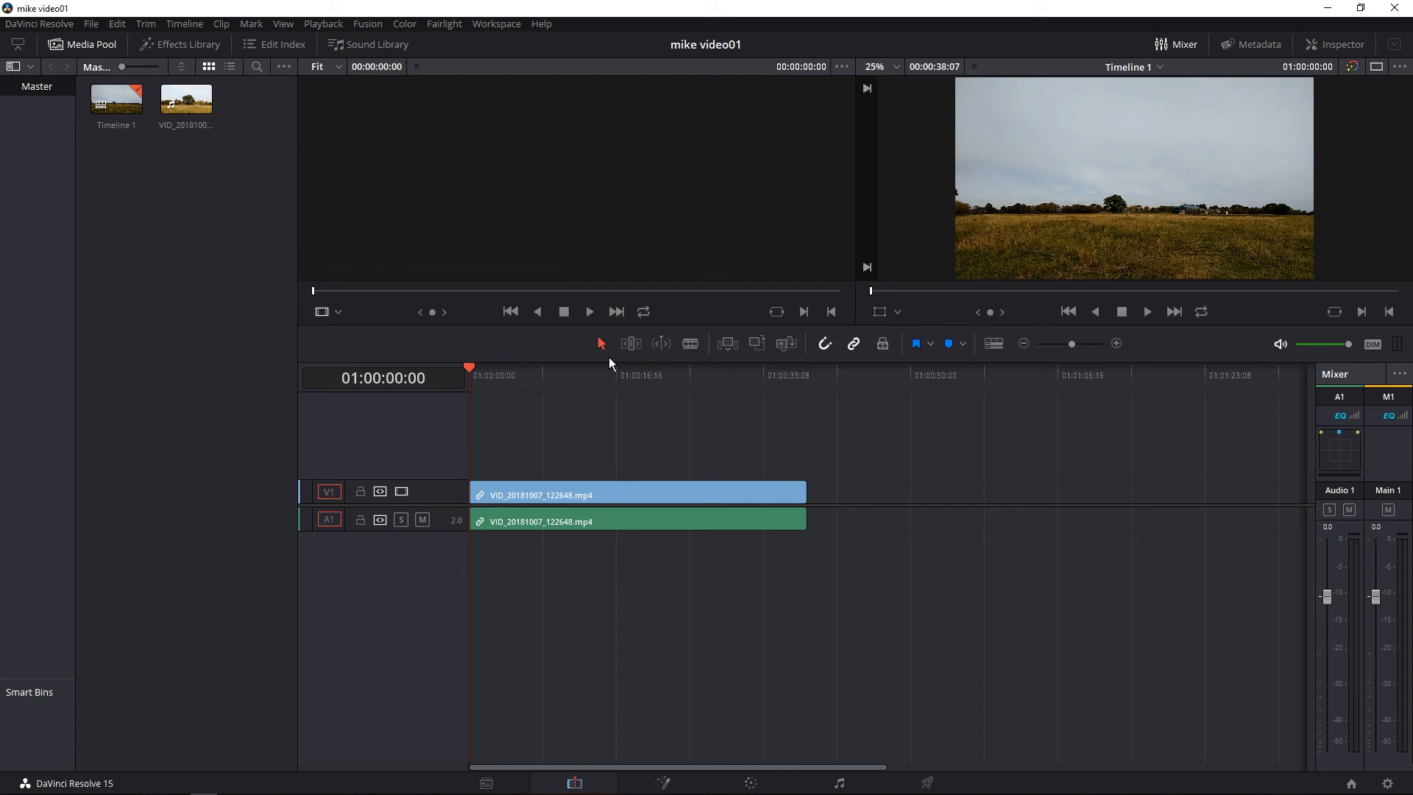
mouse_move(1379, 668)
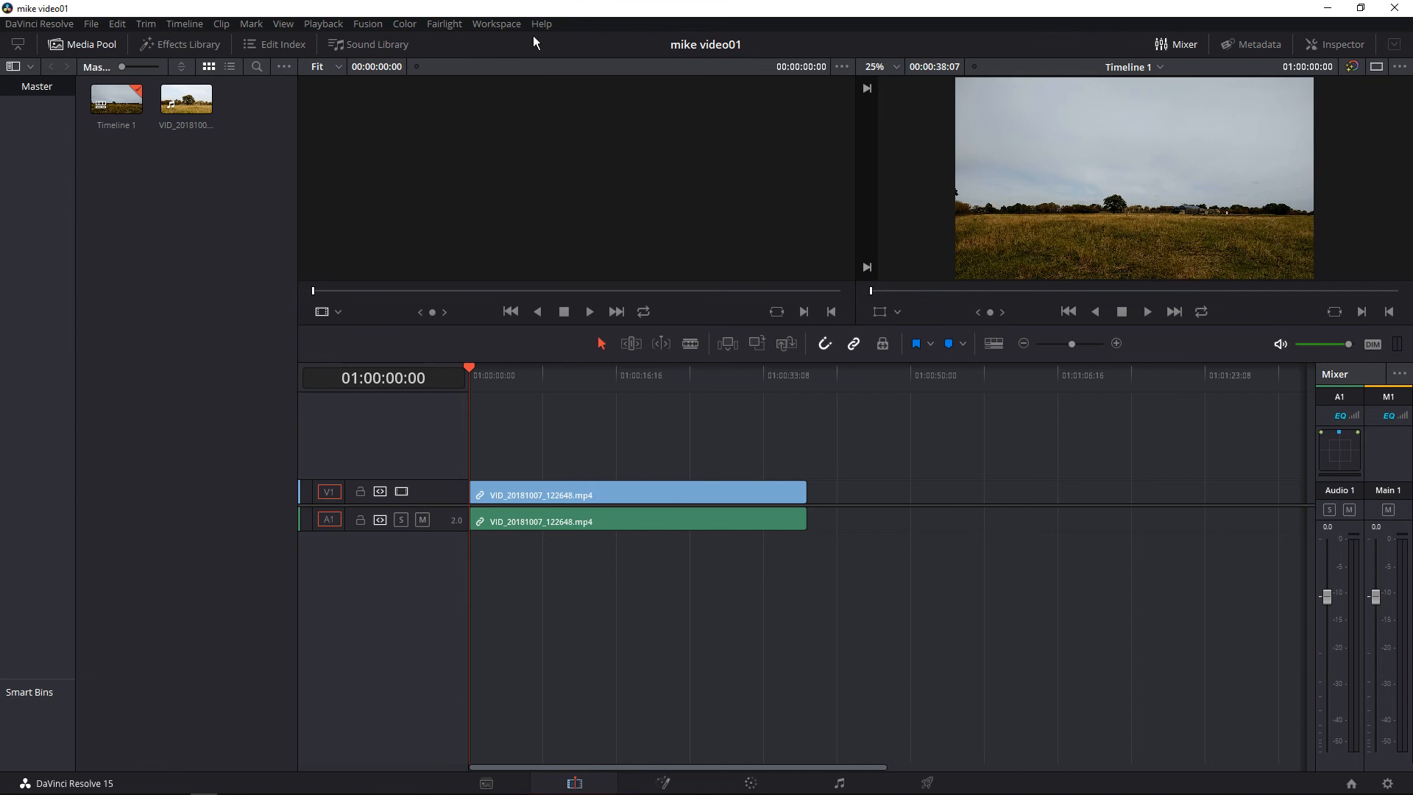
left_click(540, 24)
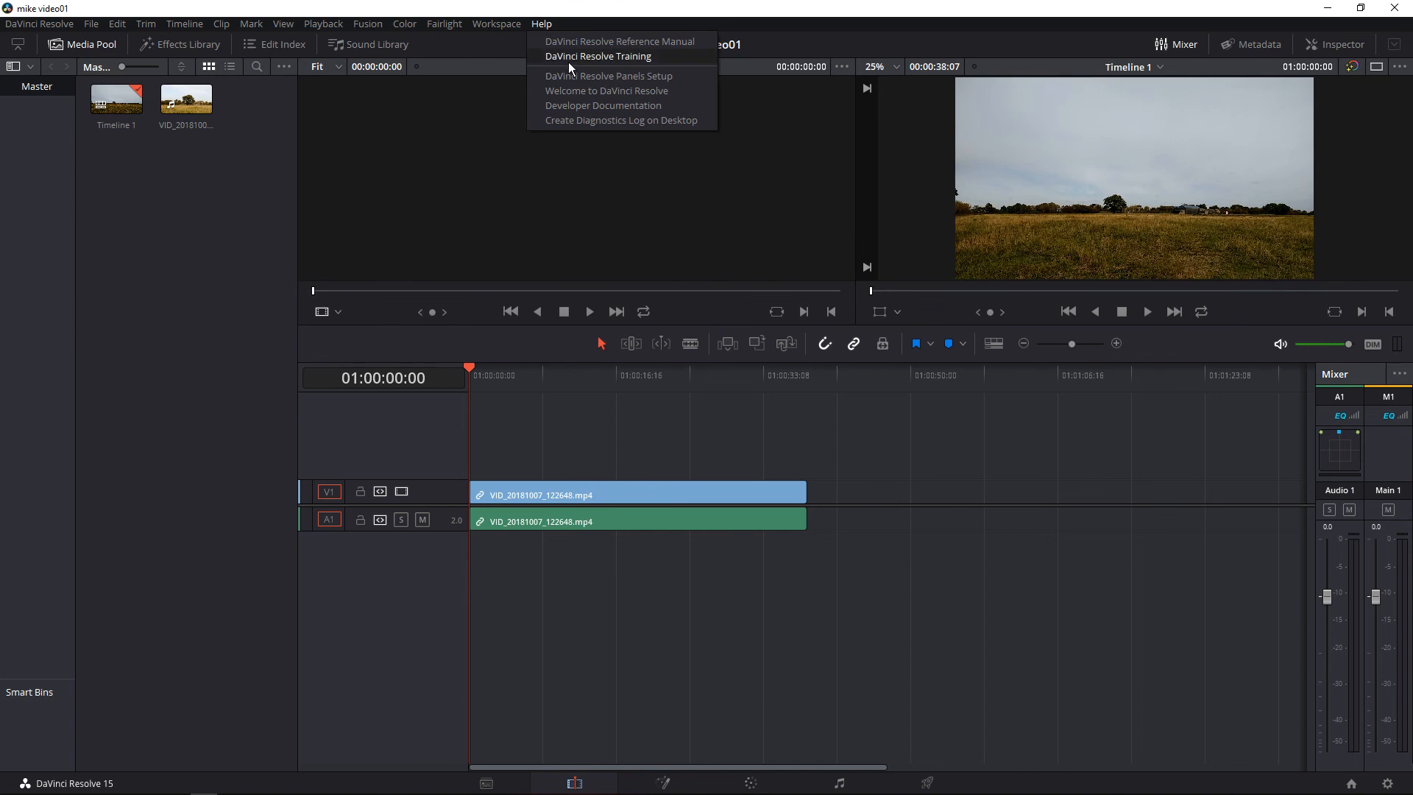
mouse_move(274, 229)
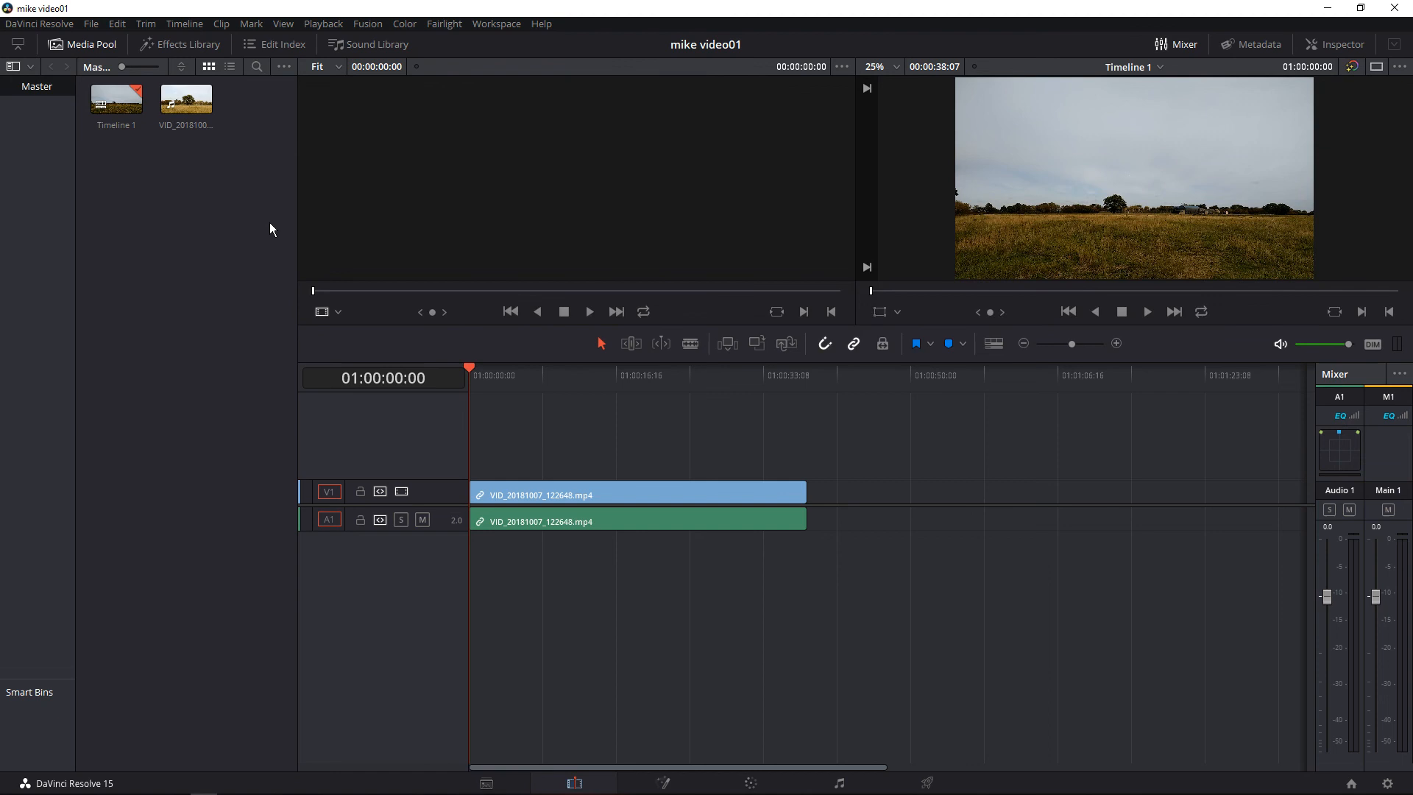
mouse_move(565, 407)
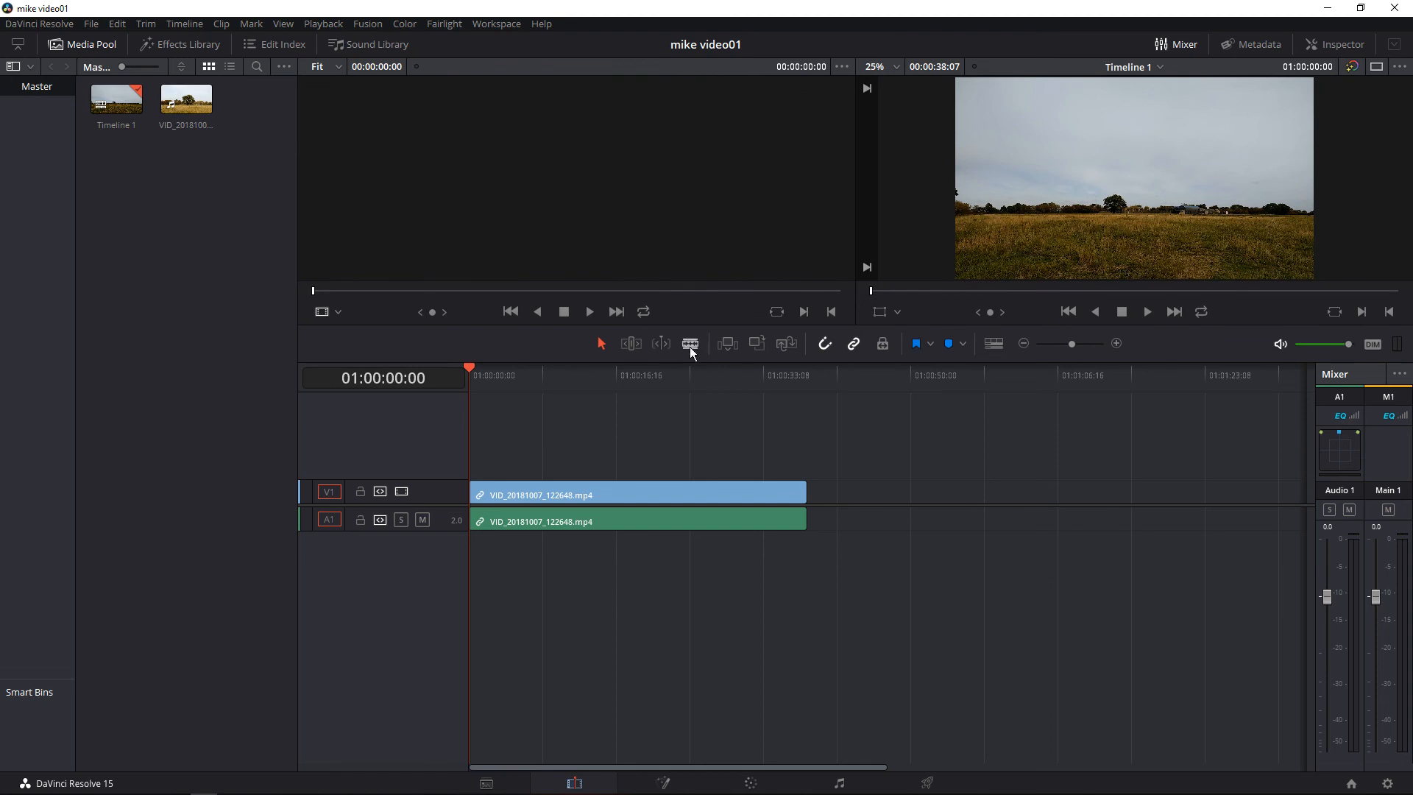
mouse_move(690, 343)
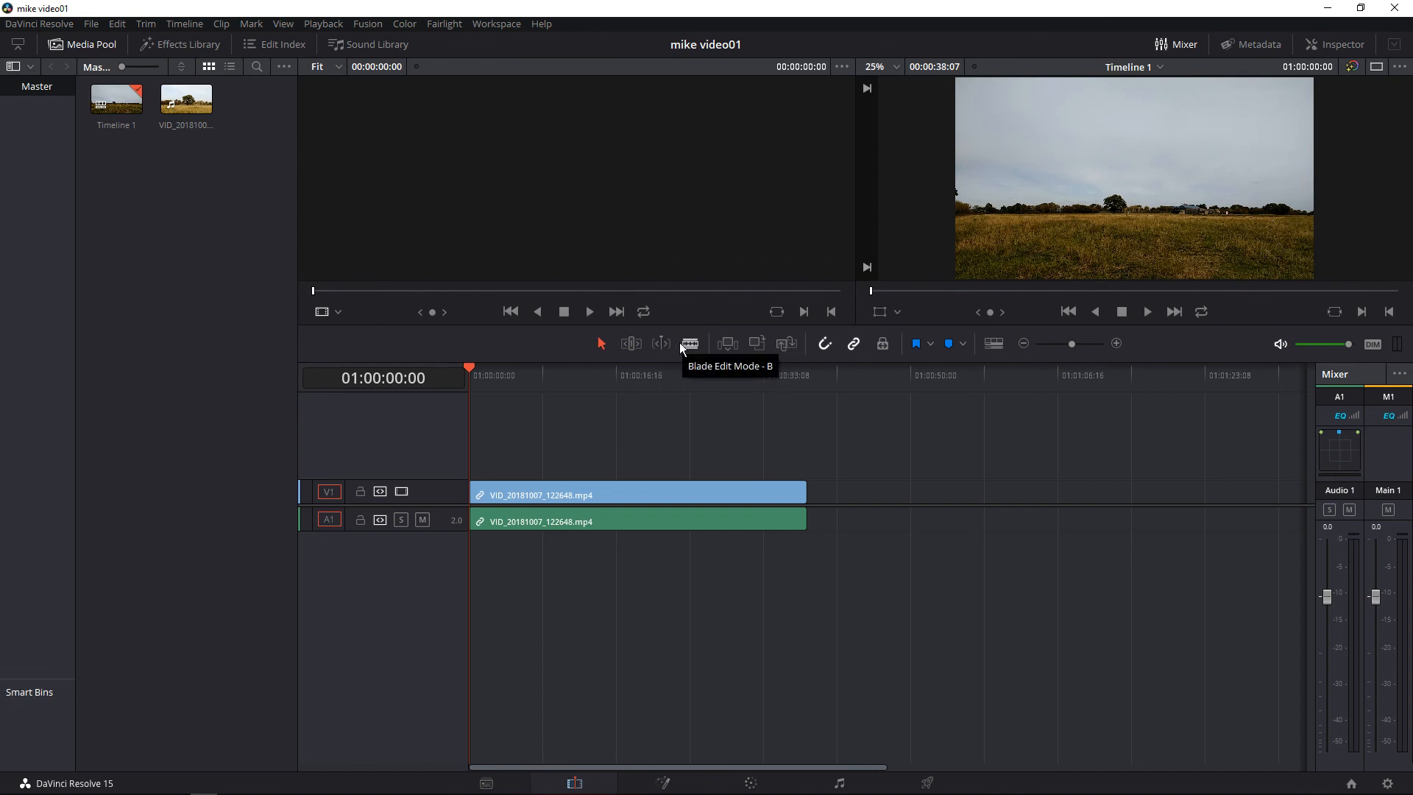
mouse_move(631, 343)
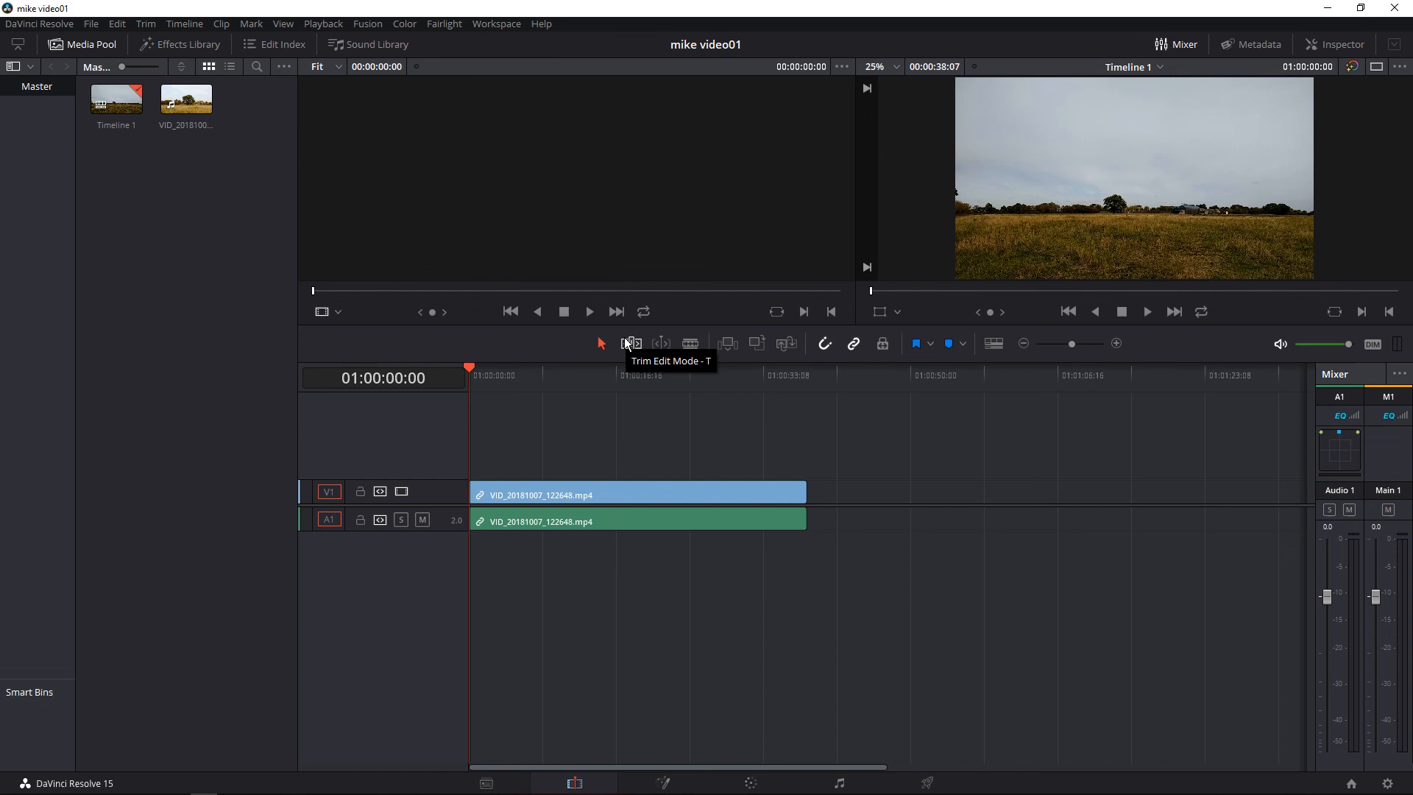
mouse_move(702, 302)
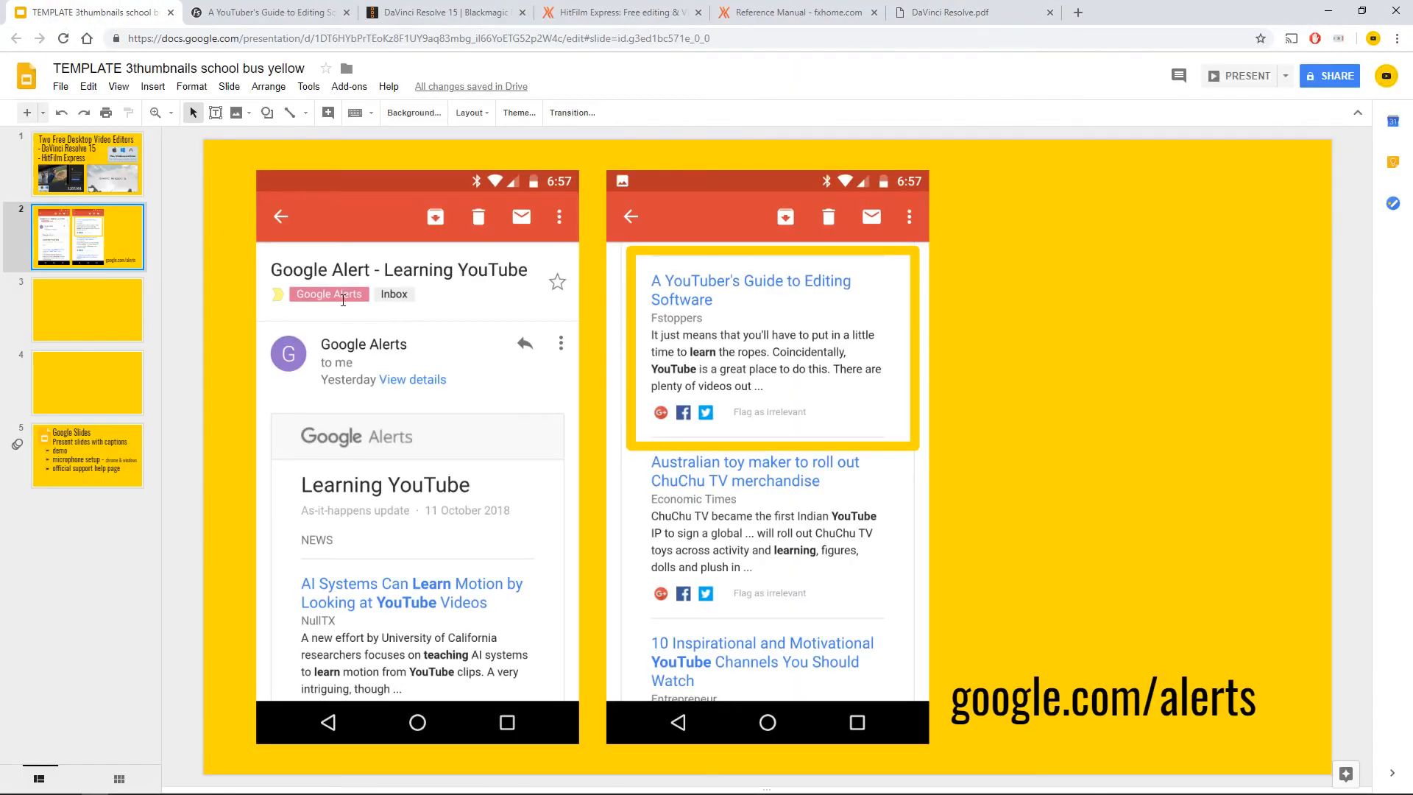
Select slide 1, the title slide about DaVinci Resolve 15 and HitFilm Express.
left_click(87, 164)
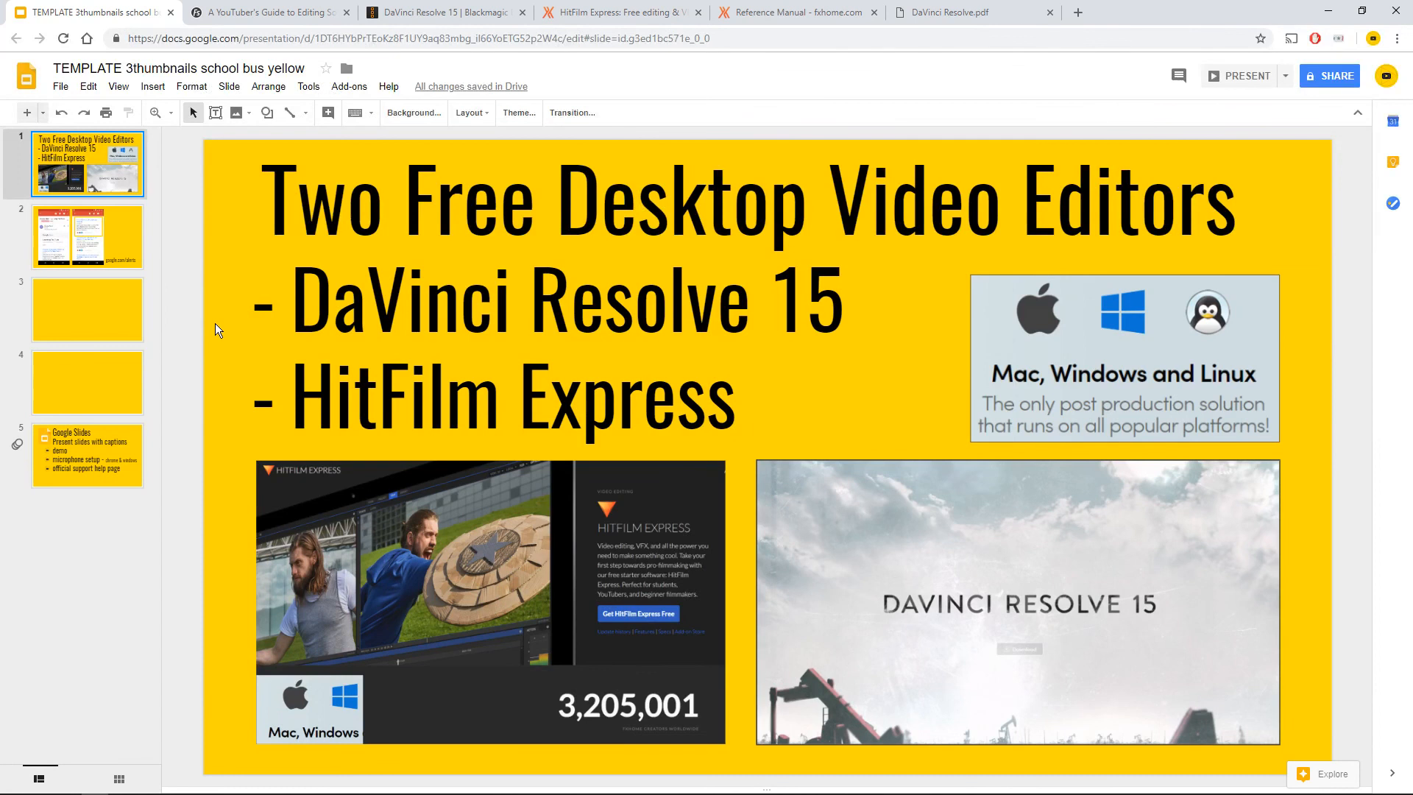
mouse_move(212, 346)
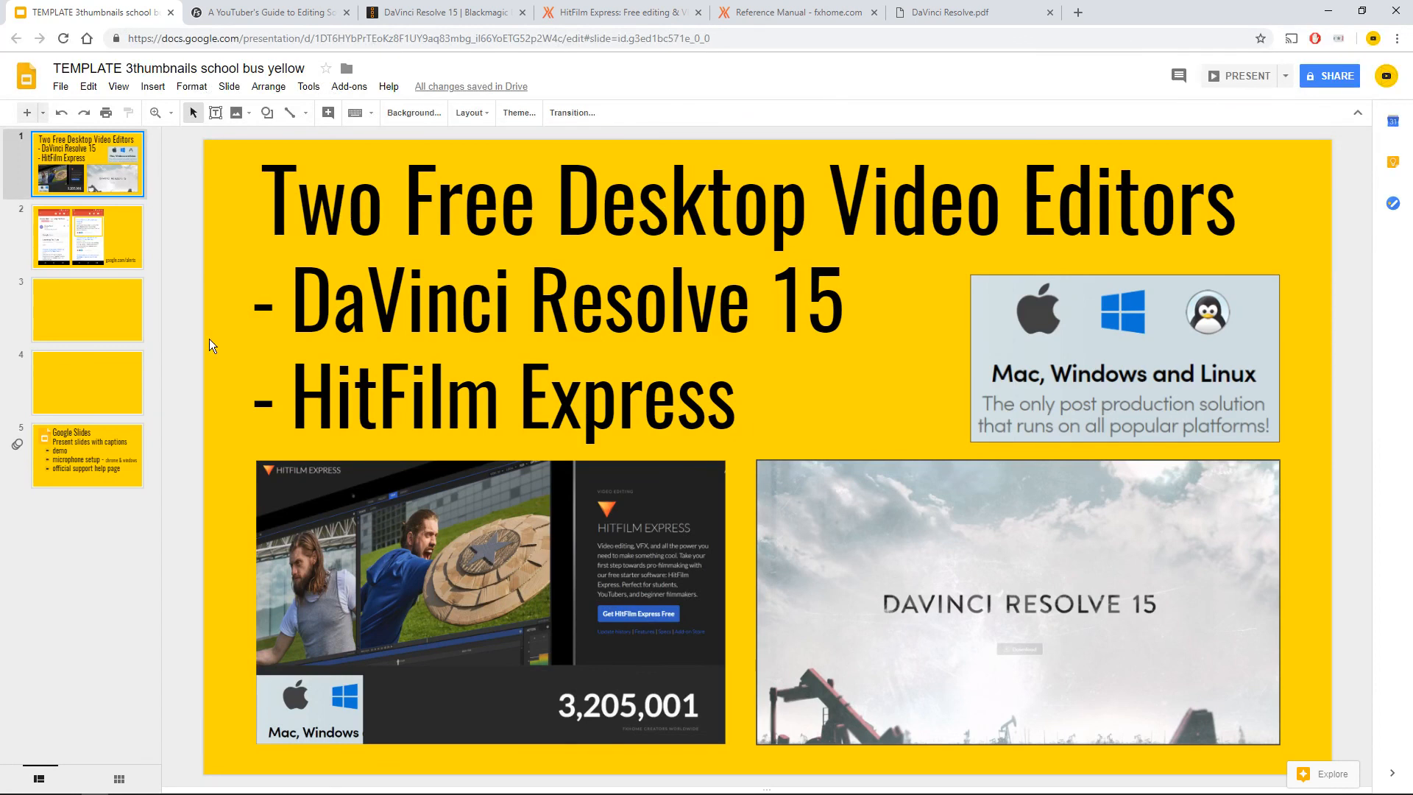
mouse_move(162, 324)
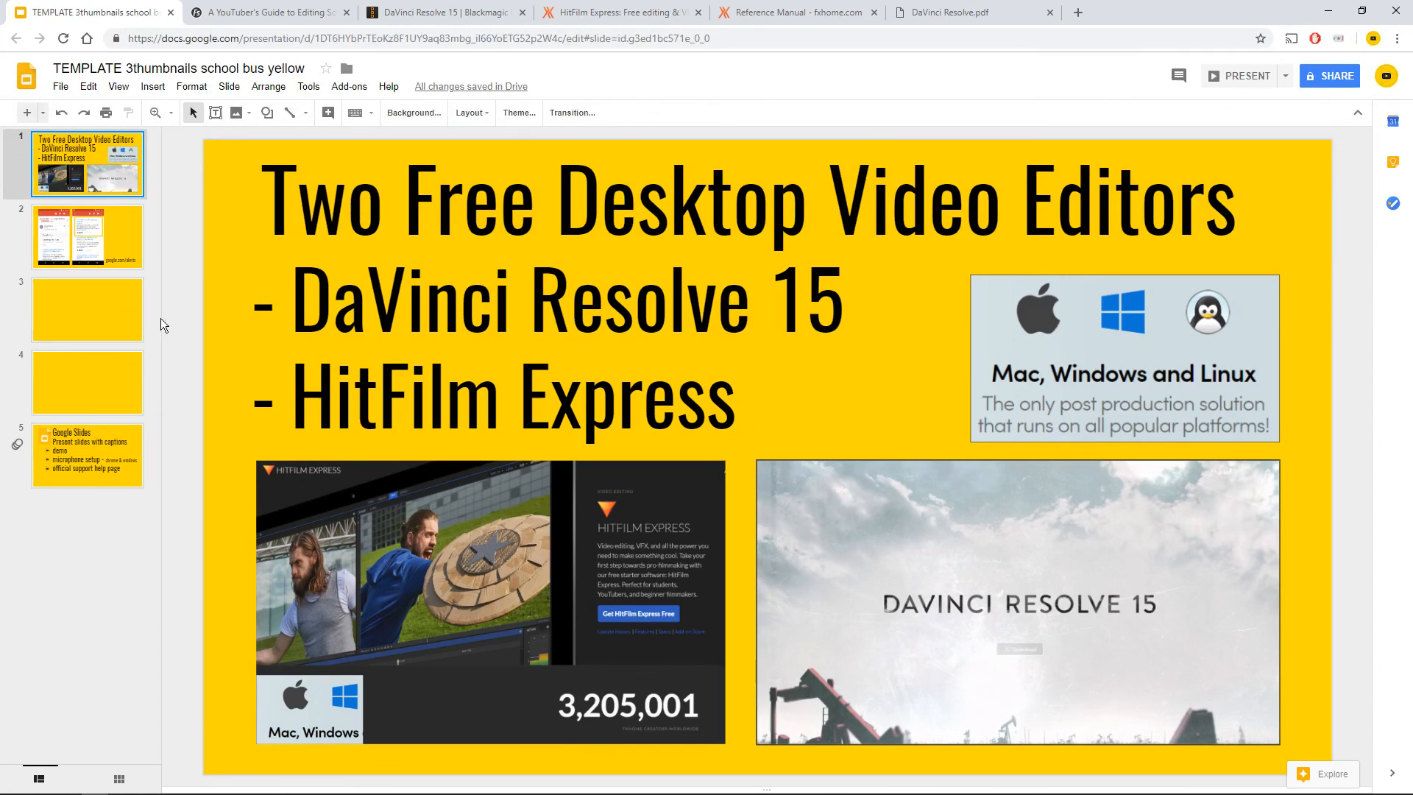